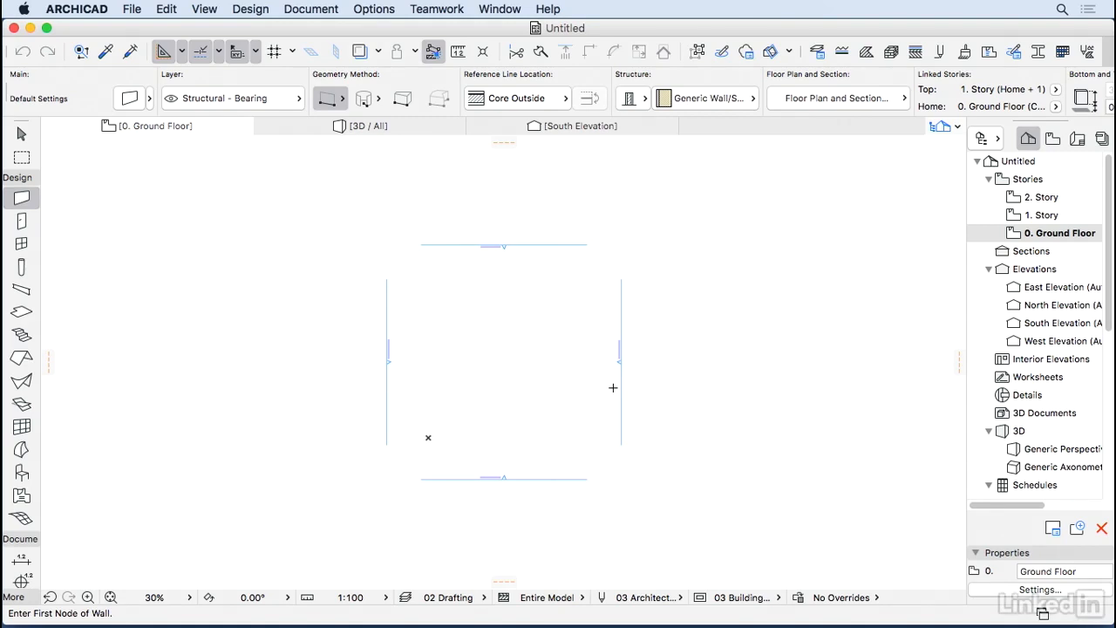
{"action": "mouse_move", "coordinate": [598, 387]}
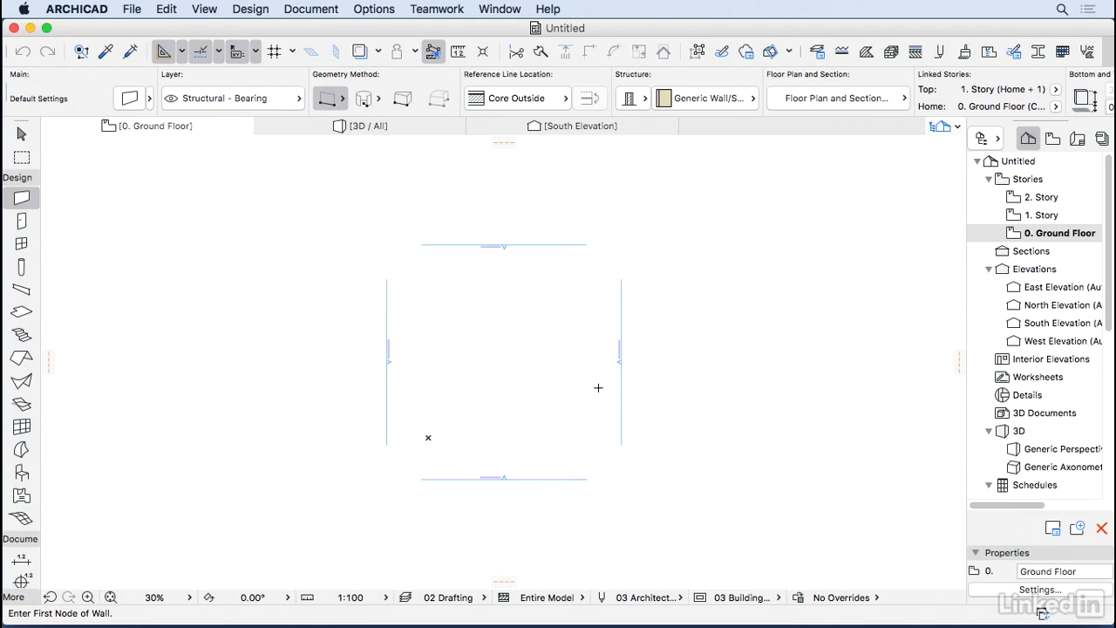
{"action": "mouse_move", "coordinate": [21, 426]}
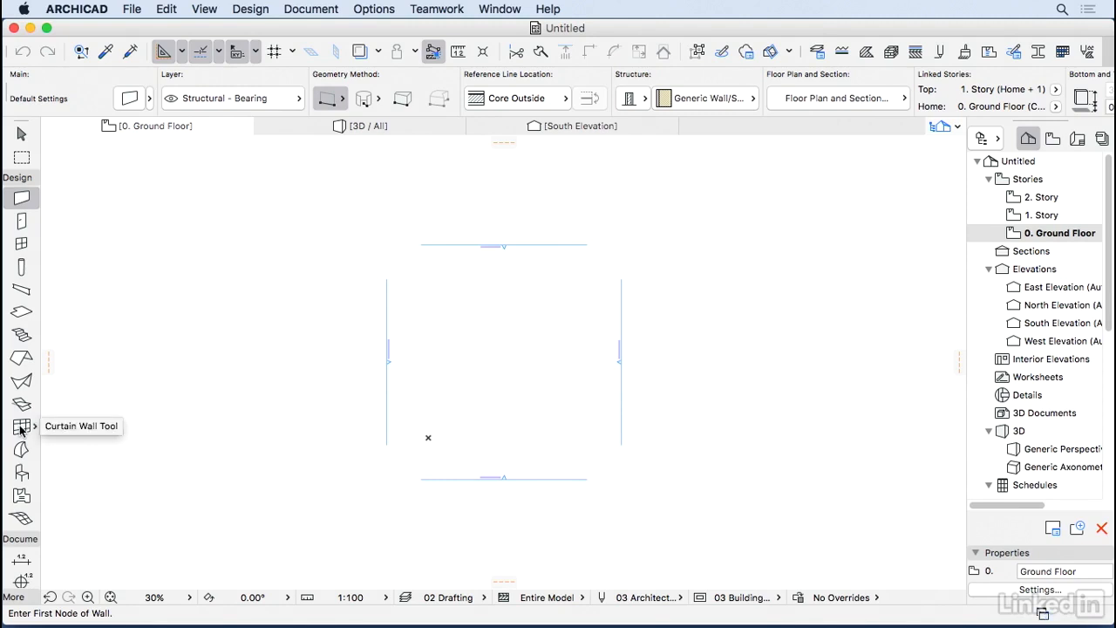
Step: Activate the Curtain Wall tool in the Design toolbox
{"action": "left_click", "coordinate": [21, 426]}
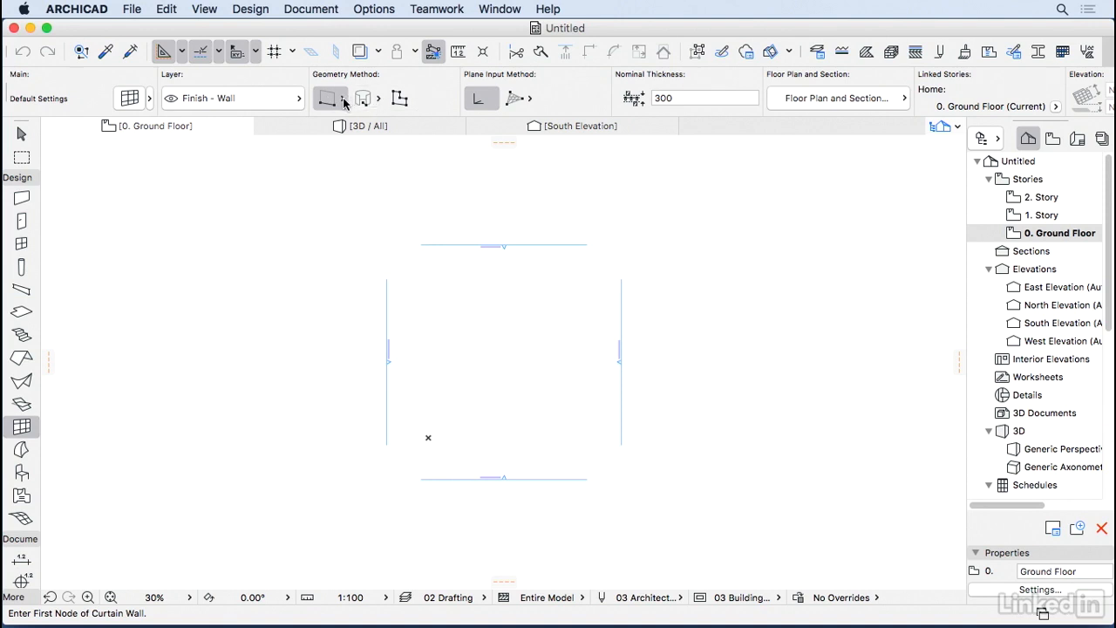
Step: Choose the 3-point arc geometry method and draw the curtain wall's arc on the plan
{"action": "left_click", "coordinate": [345, 97]}
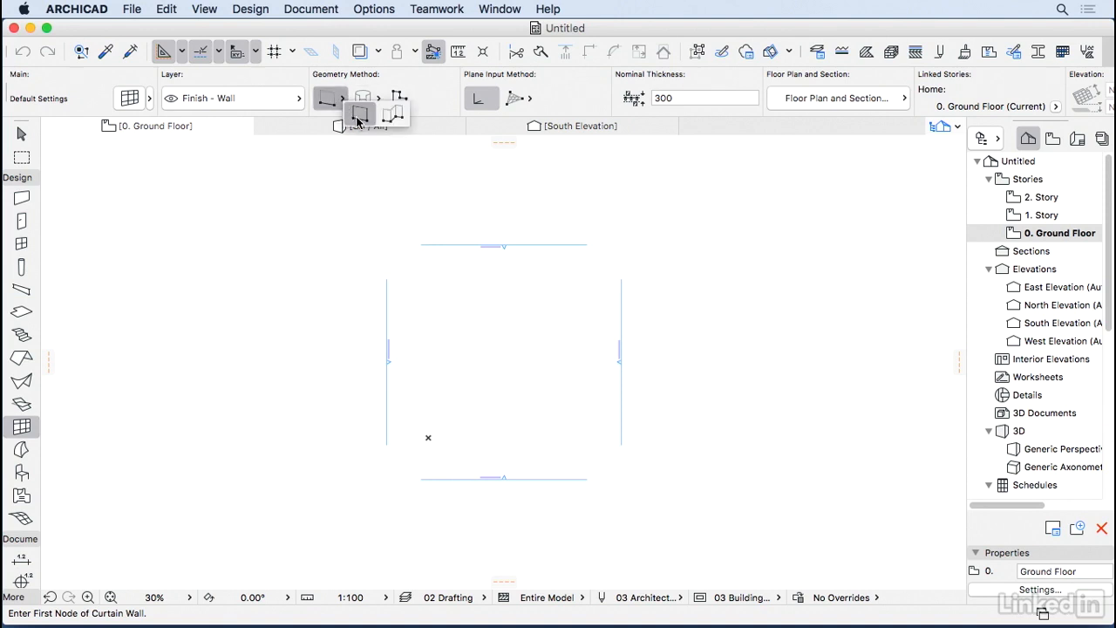
{"action": "left_click", "coordinate": [359, 97]}
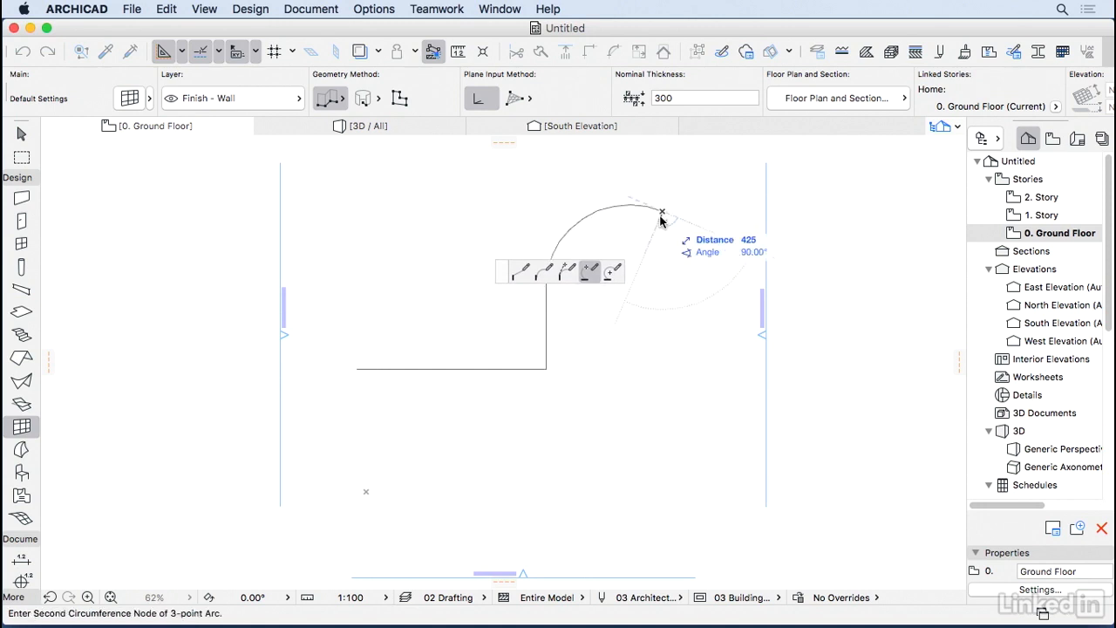
{"action": "left_click", "coordinate": [662, 212]}
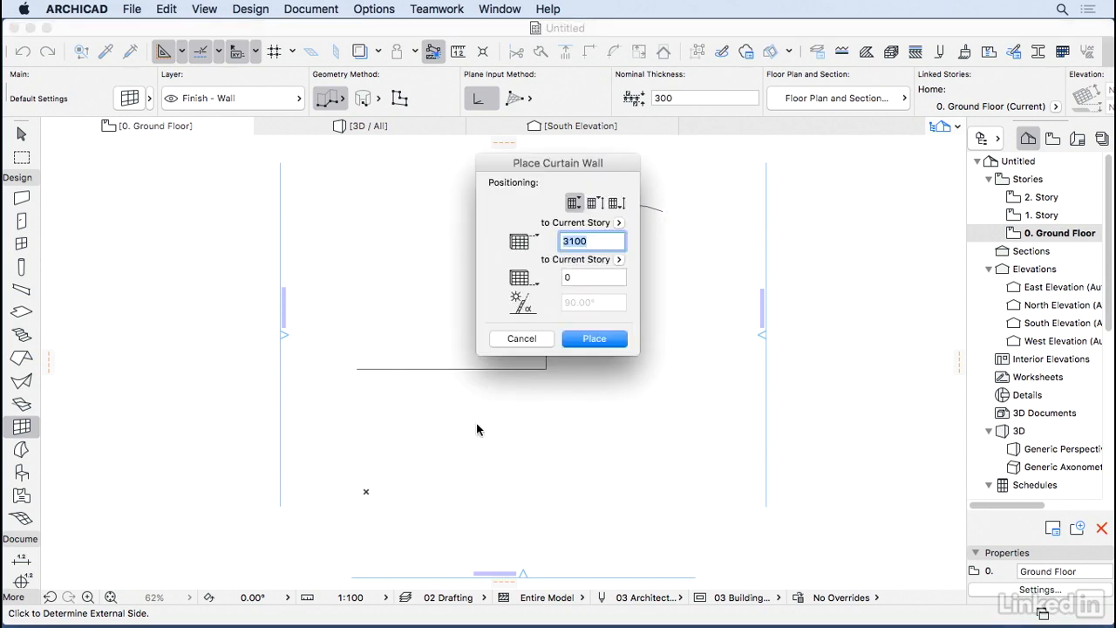
{"action": "mouse_move", "coordinate": [498, 385]}
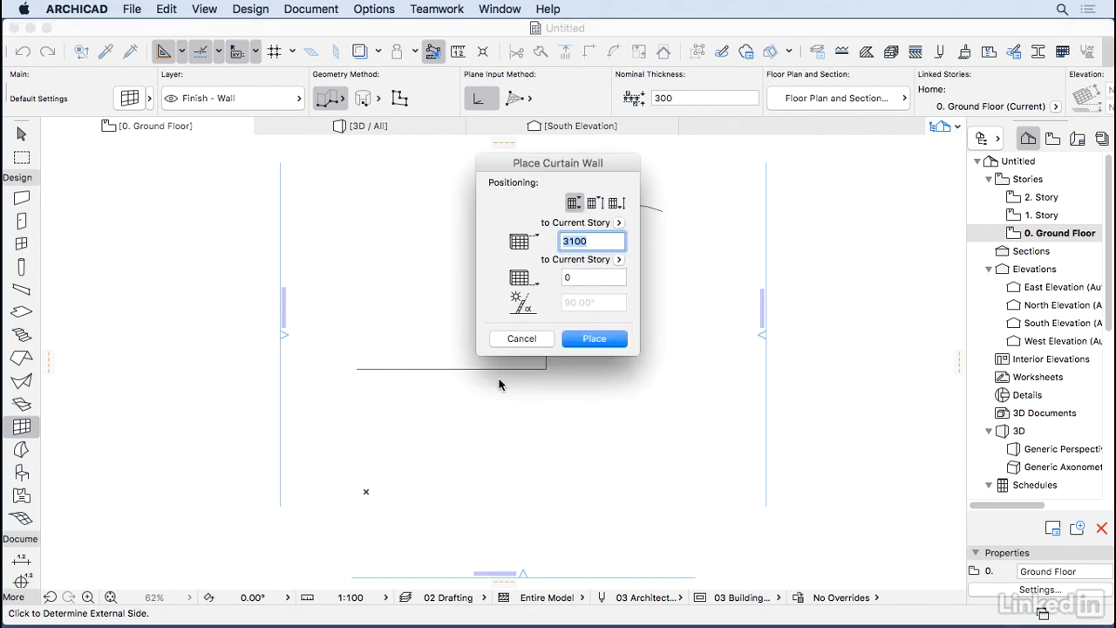
Step: Place the curtain wall keeping its height at 3100
{"action": "left_click", "coordinate": [591, 241]}
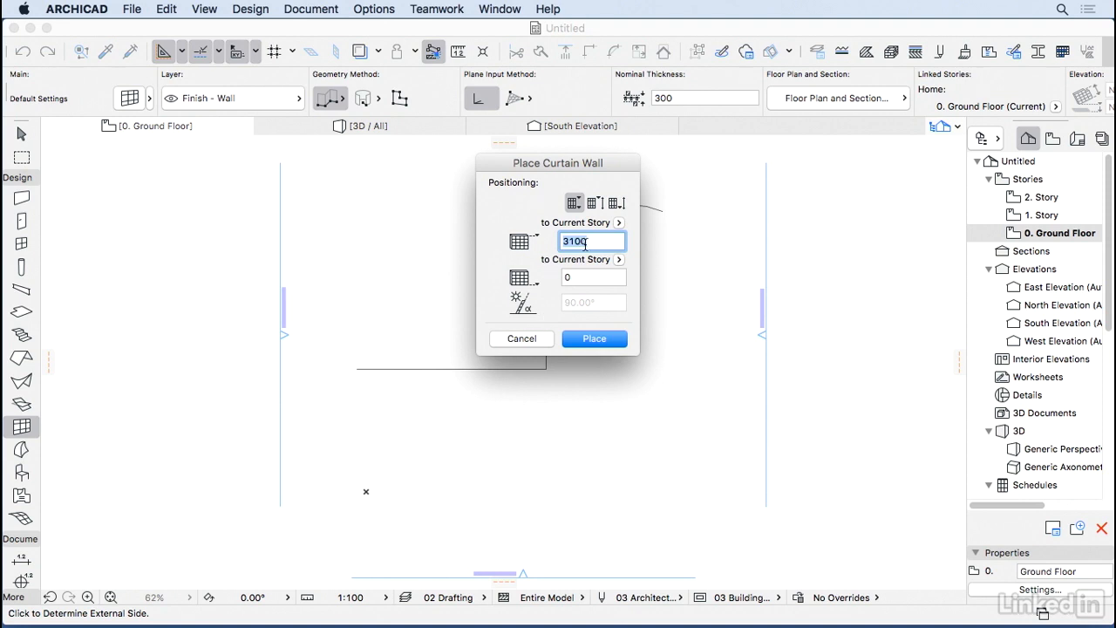
{"action": "left_click", "coordinate": [592, 338]}
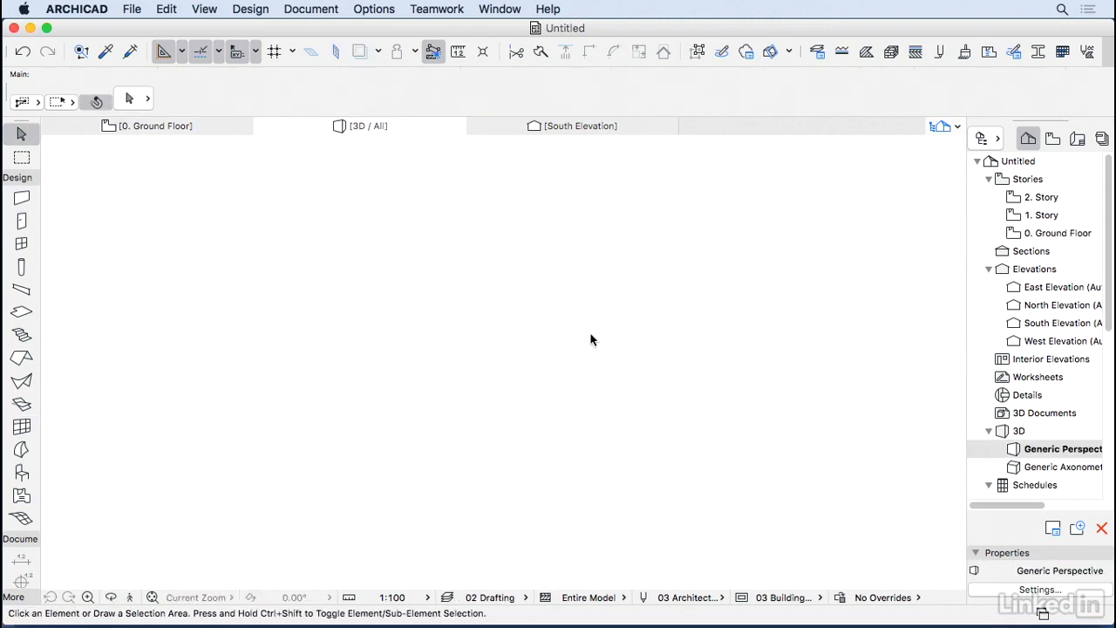
Step: Switch to the 3D window with F3 to see the placed curtain wall
{"action": "key", "text": "F3"}
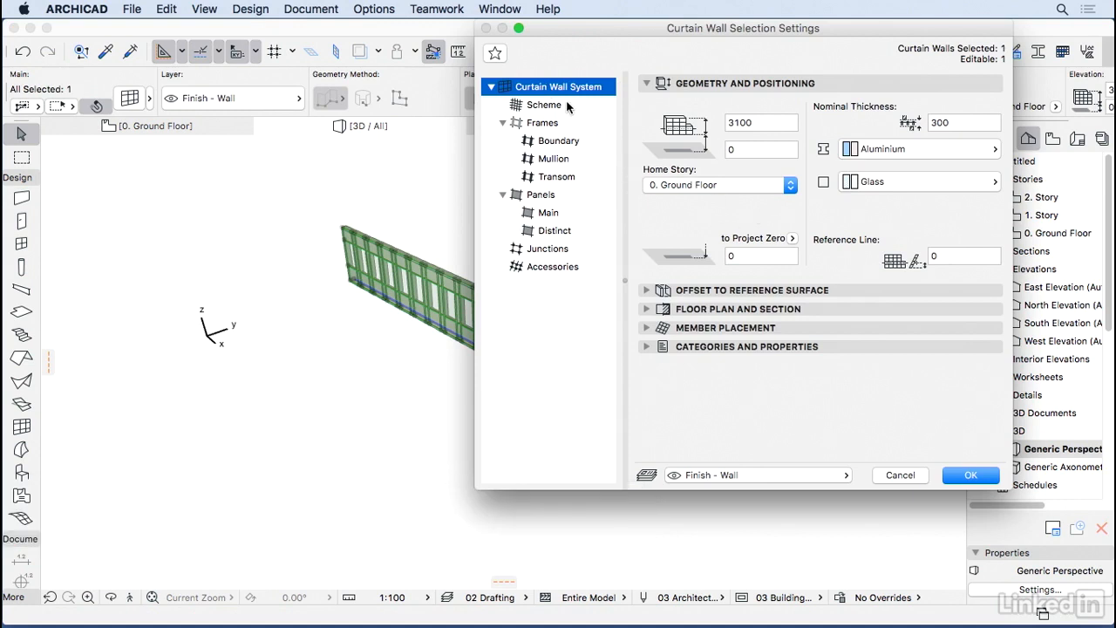
Step: In Scheme, set grid line B to 900 and remove the second primary grid line
{"action": "left_click", "coordinate": [544, 104]}
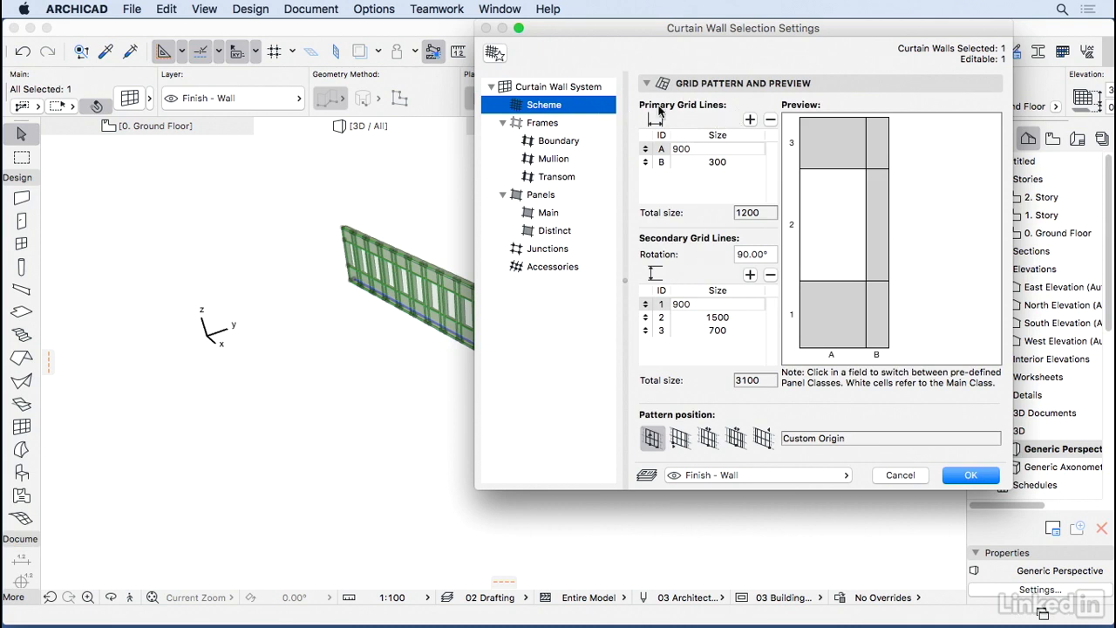
{"action": "mouse_move", "coordinate": [788, 232]}
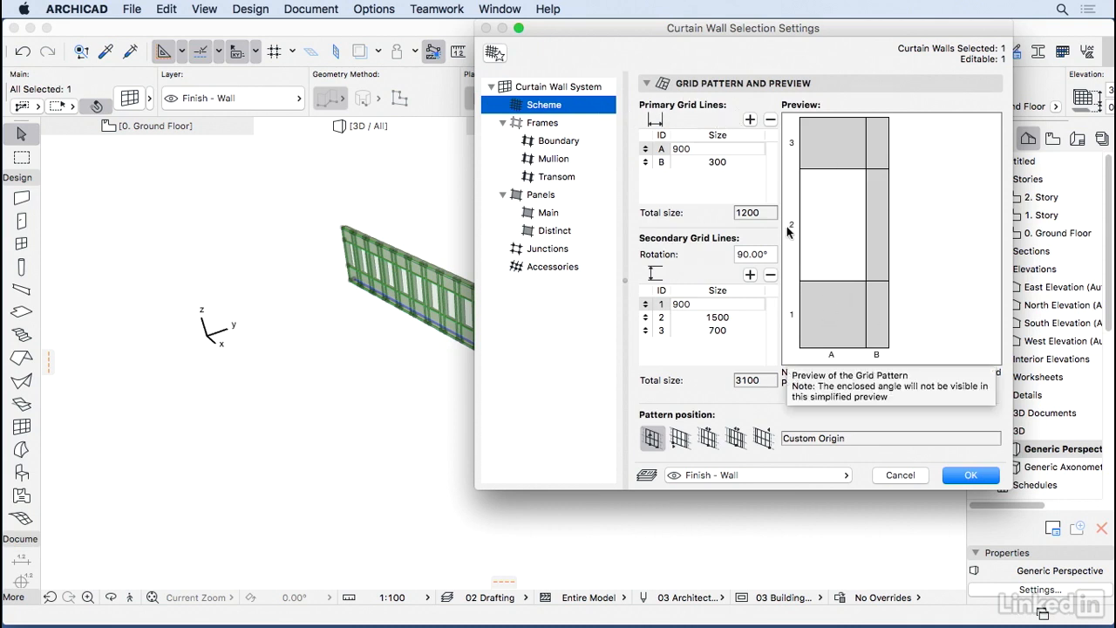
{"action": "left_click", "coordinate": [715, 148]}
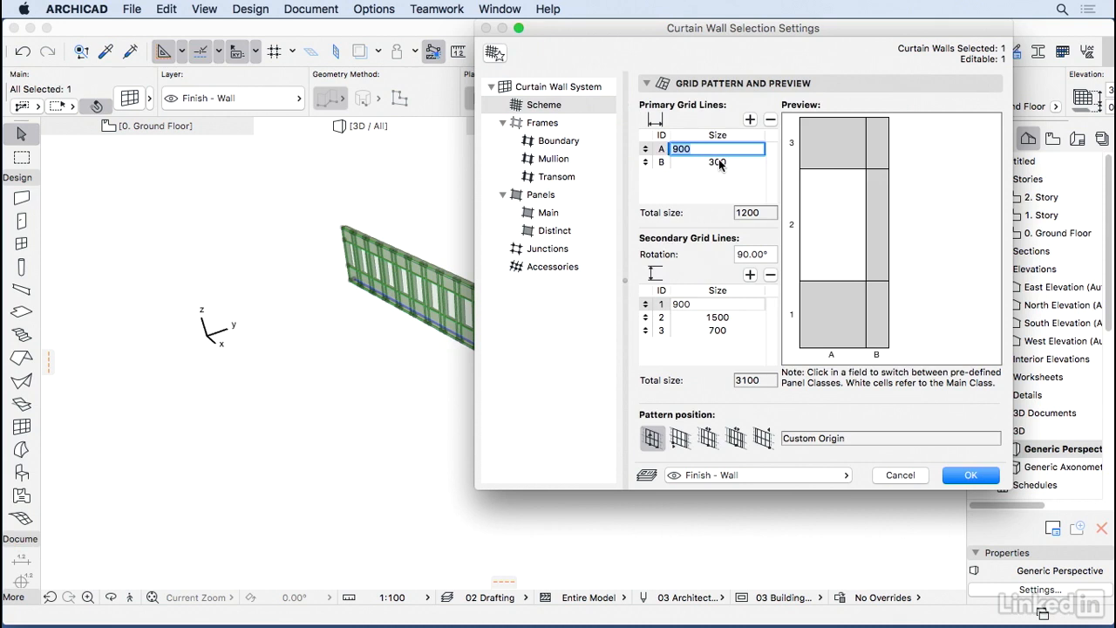
{"action": "left_click", "coordinate": [717, 162]}
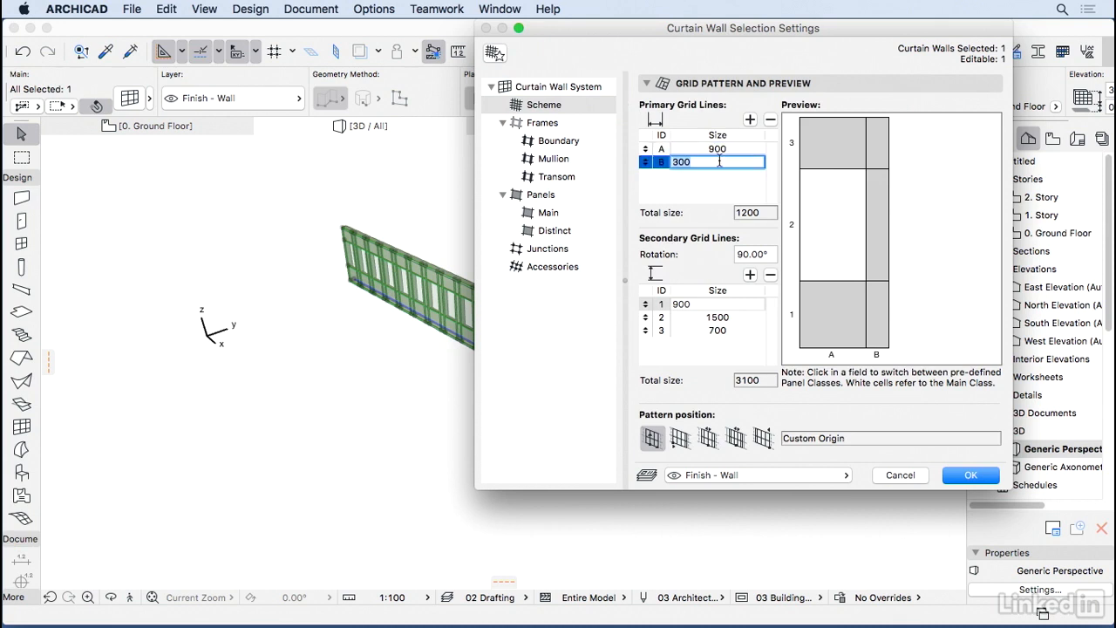
{"action": "type", "text": "900"}
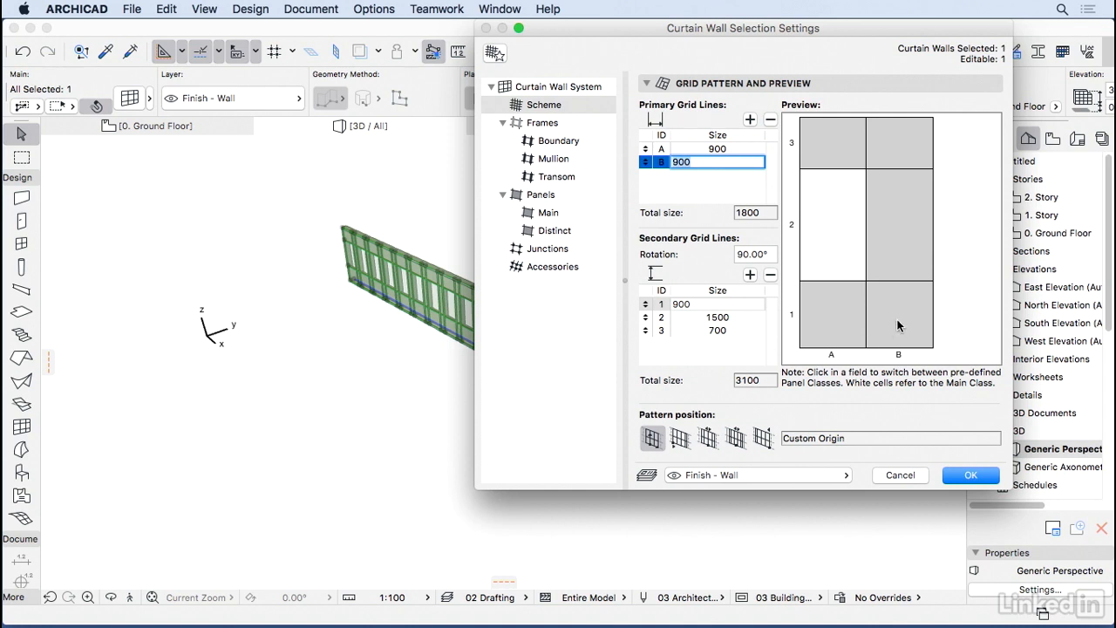
{"action": "mouse_move", "coordinate": [906, 327]}
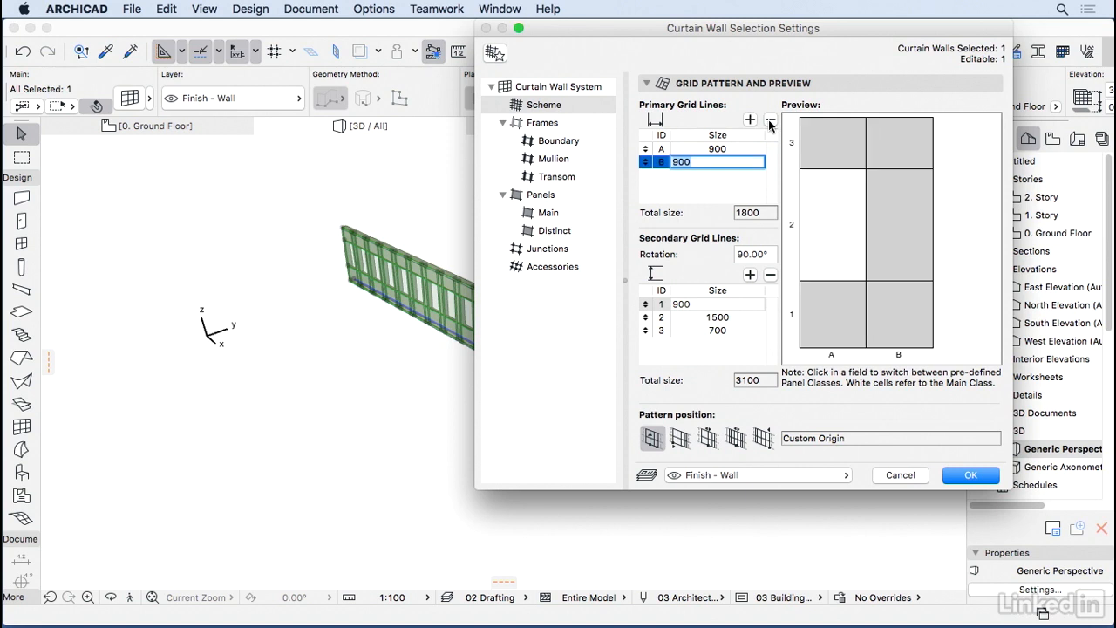
{"action": "left_click", "coordinate": [771, 119]}
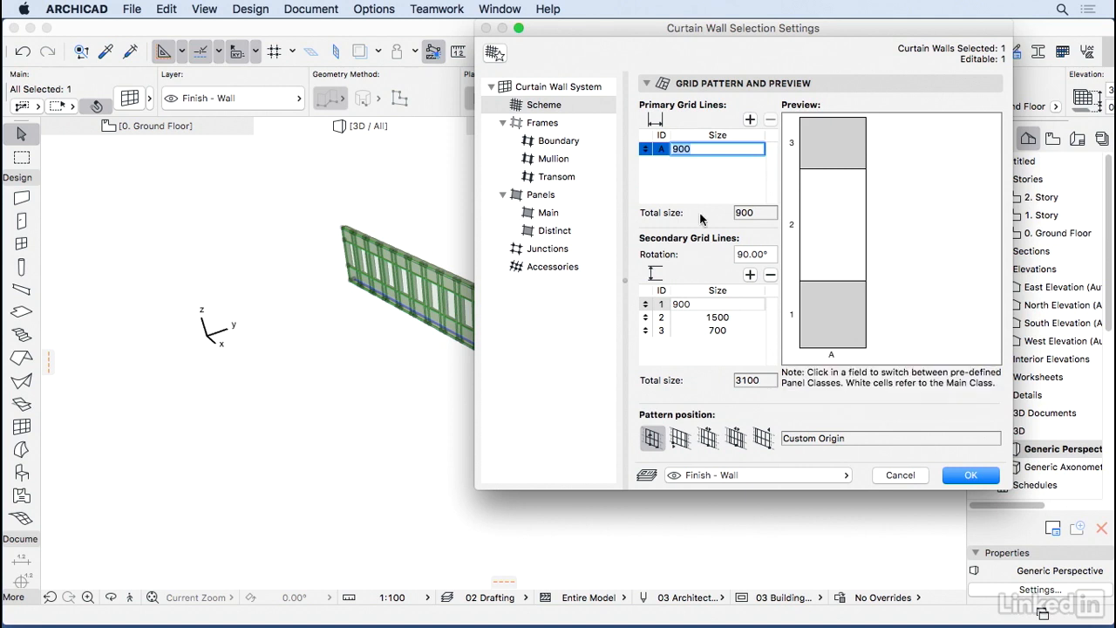
{"action": "mouse_move", "coordinate": [706, 280]}
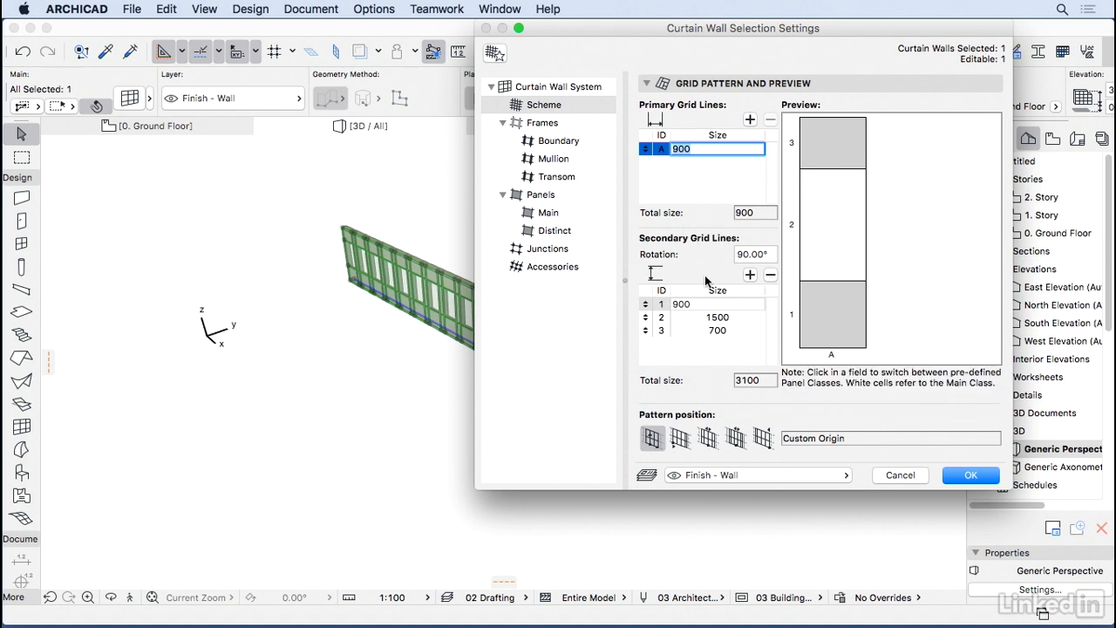
{"action": "mouse_move", "coordinate": [823, 338]}
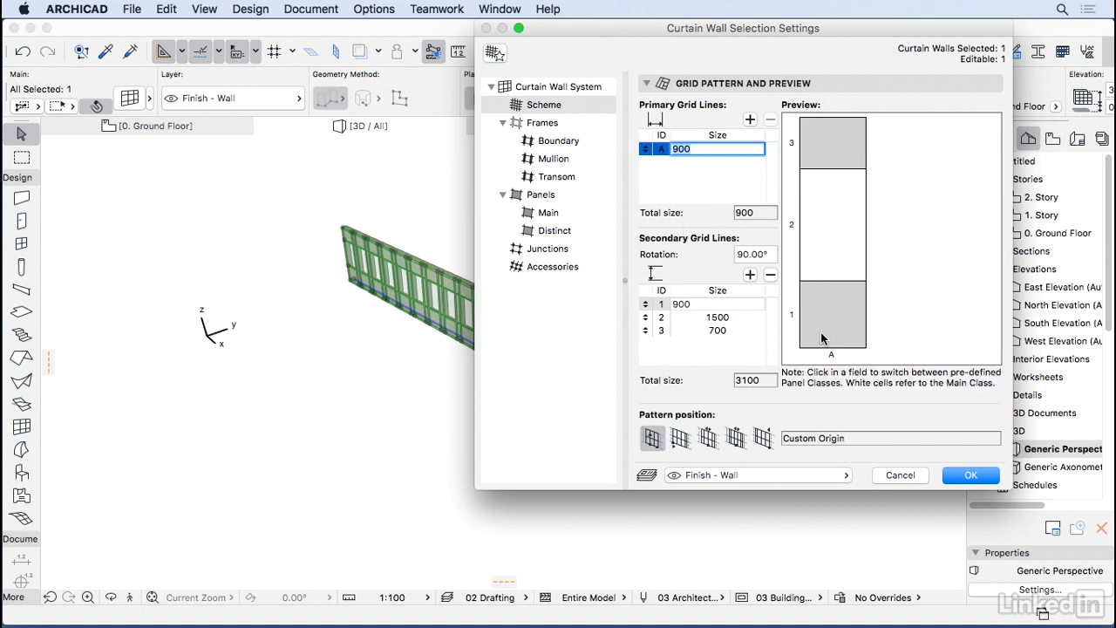
{"action": "mouse_move", "coordinate": [823, 272]}
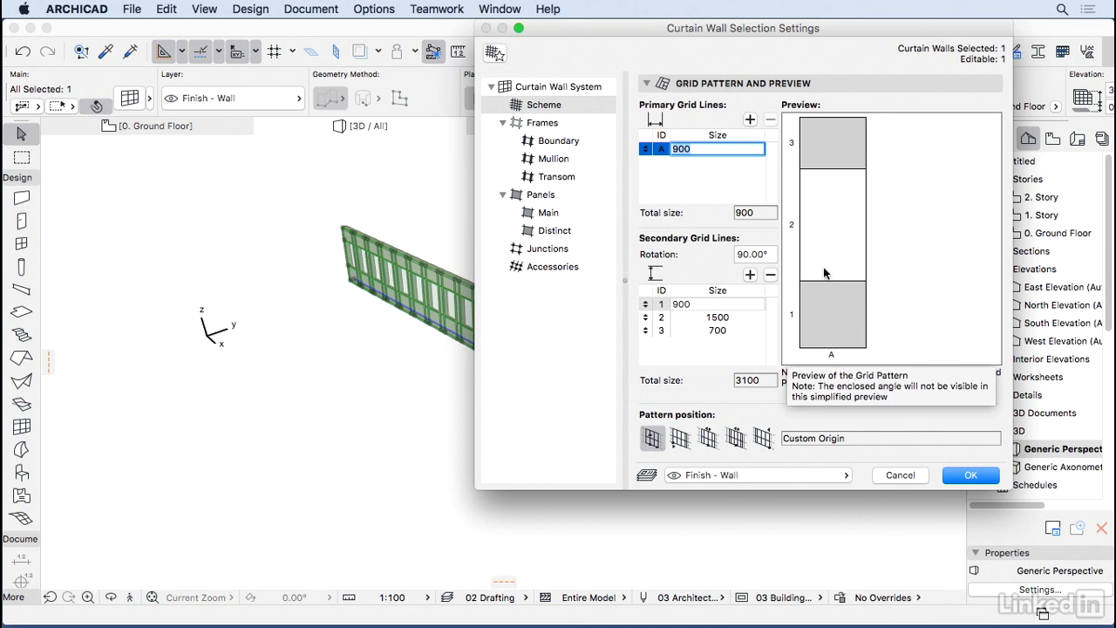
{"action": "mouse_move", "coordinate": [838, 234]}
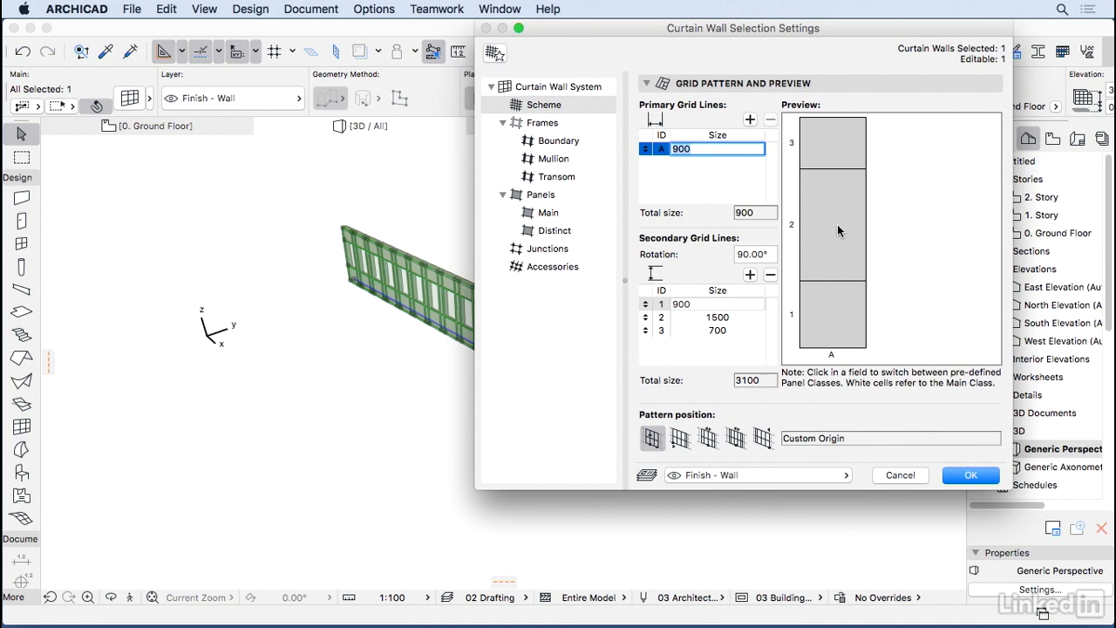
{"action": "left_click", "coordinate": [830, 225]}
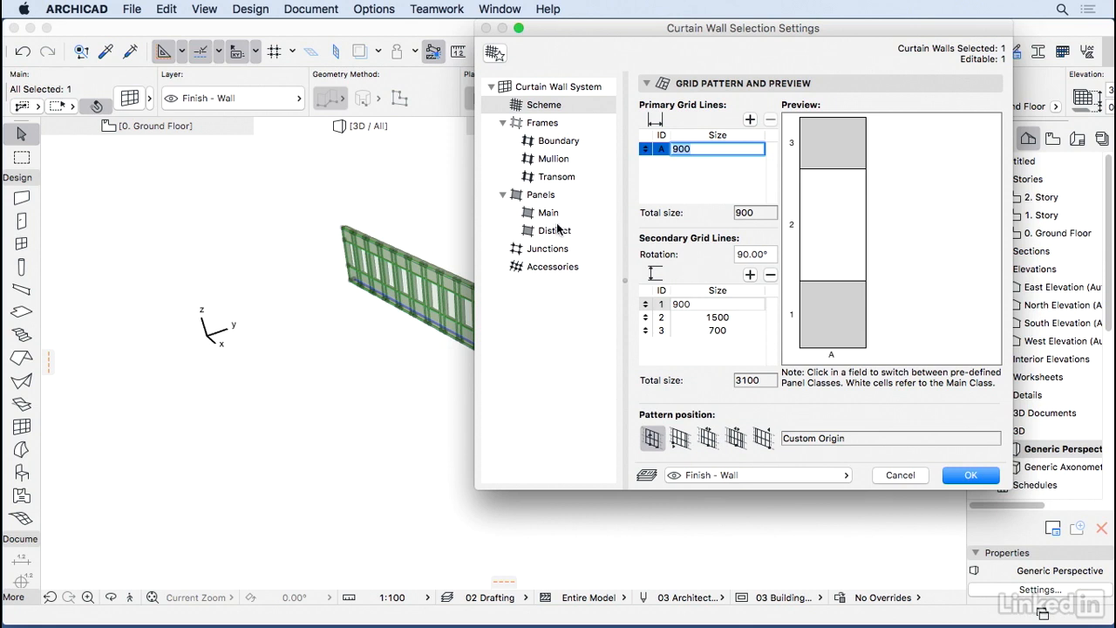
{"action": "mouse_move", "coordinate": [562, 244]}
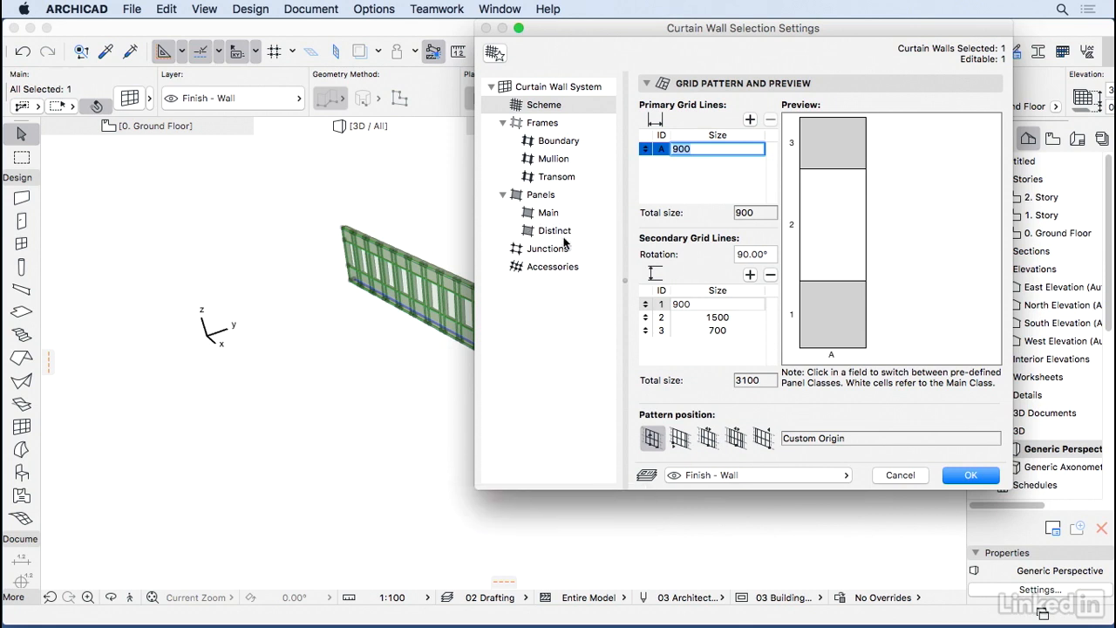
Step: Show the Distinct panel class settings, keeping the Generic panel type
{"action": "left_click", "coordinate": [547, 213]}
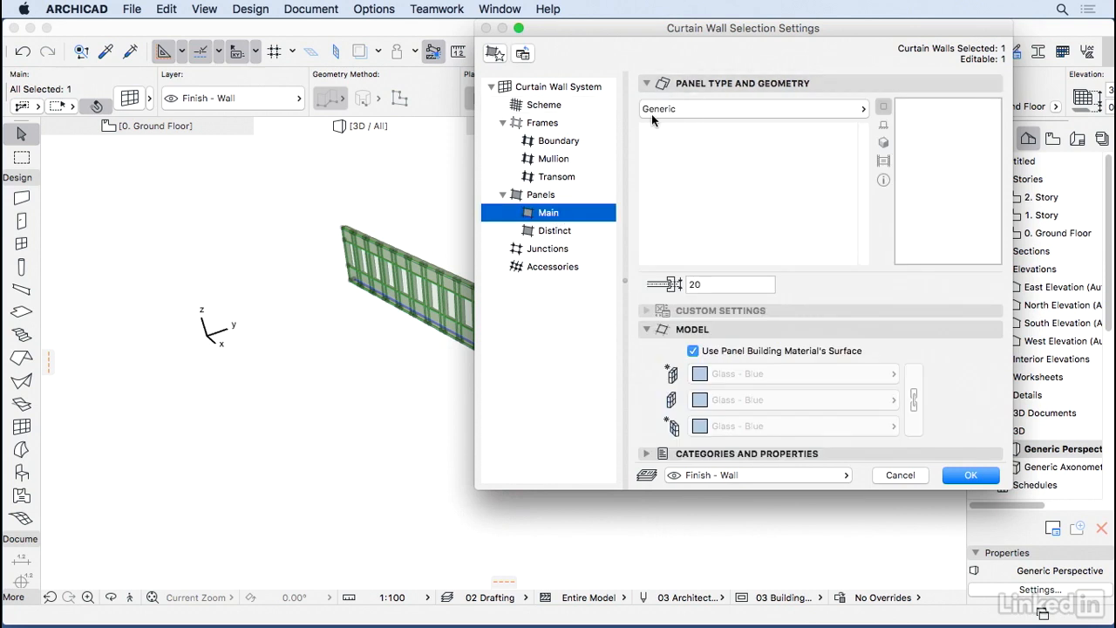
{"action": "mouse_move", "coordinate": [624, 240]}
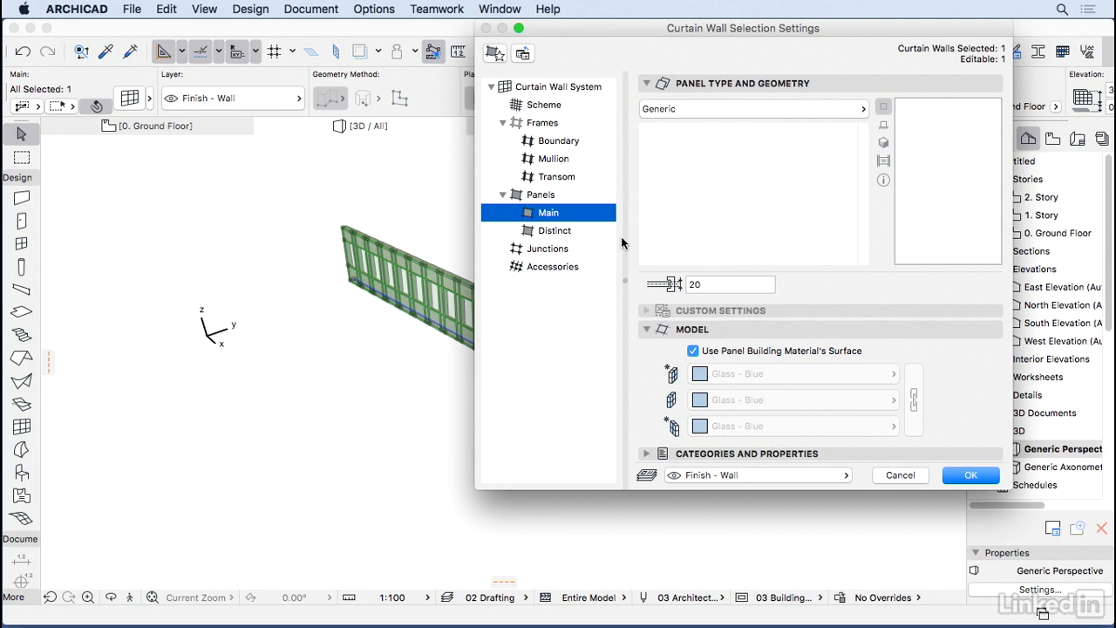
{"action": "left_click", "coordinate": [555, 230]}
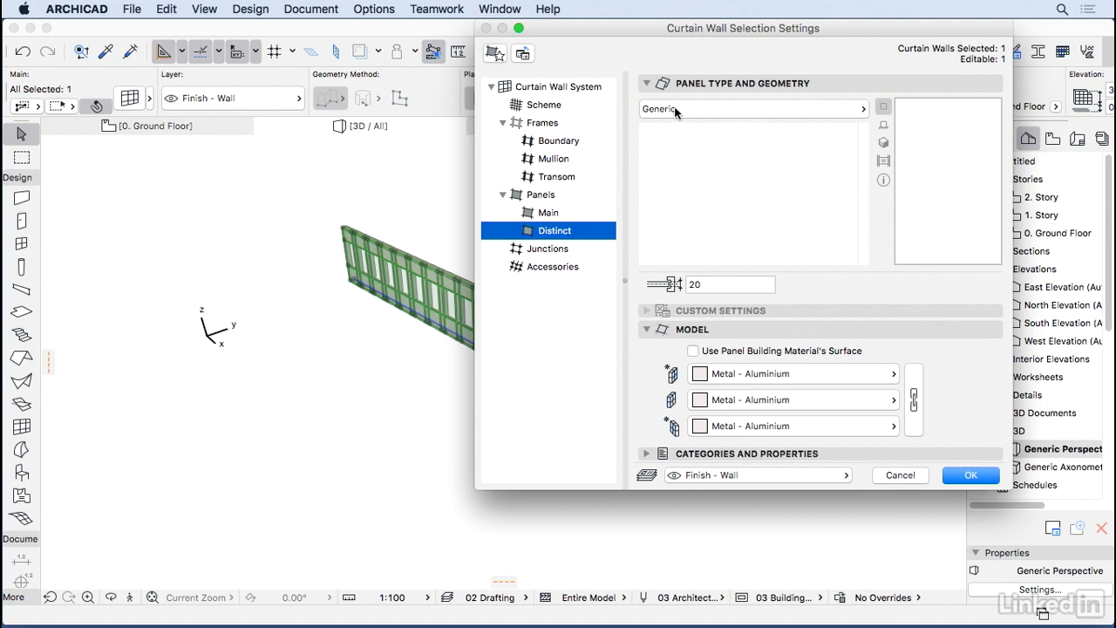
{"action": "left_click", "coordinate": [861, 108]}
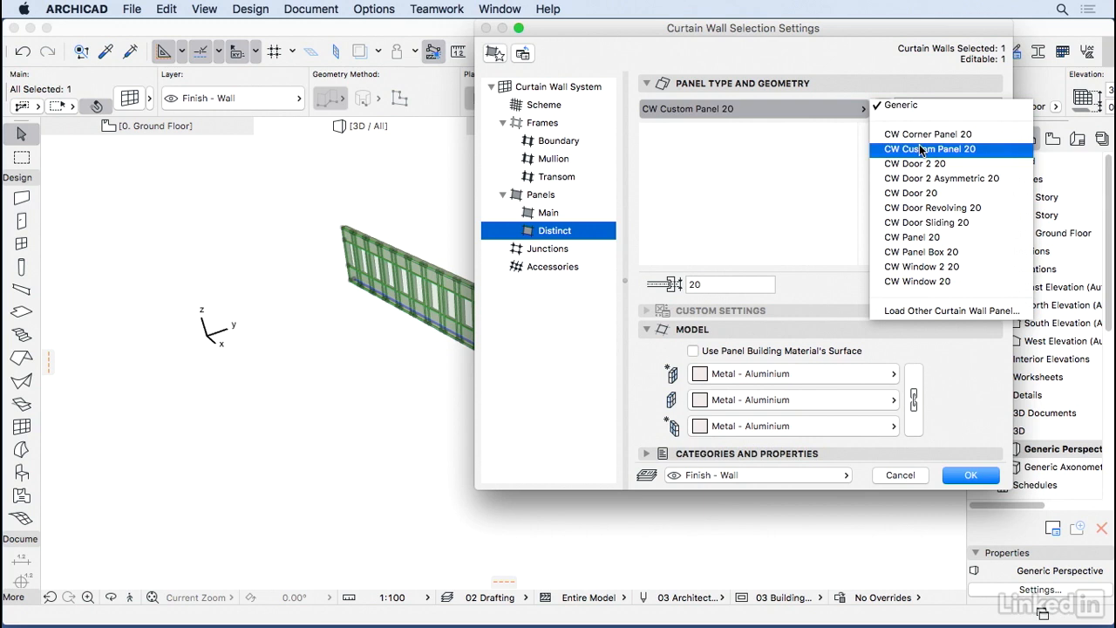
{"action": "left_click", "coordinate": [899, 104]}
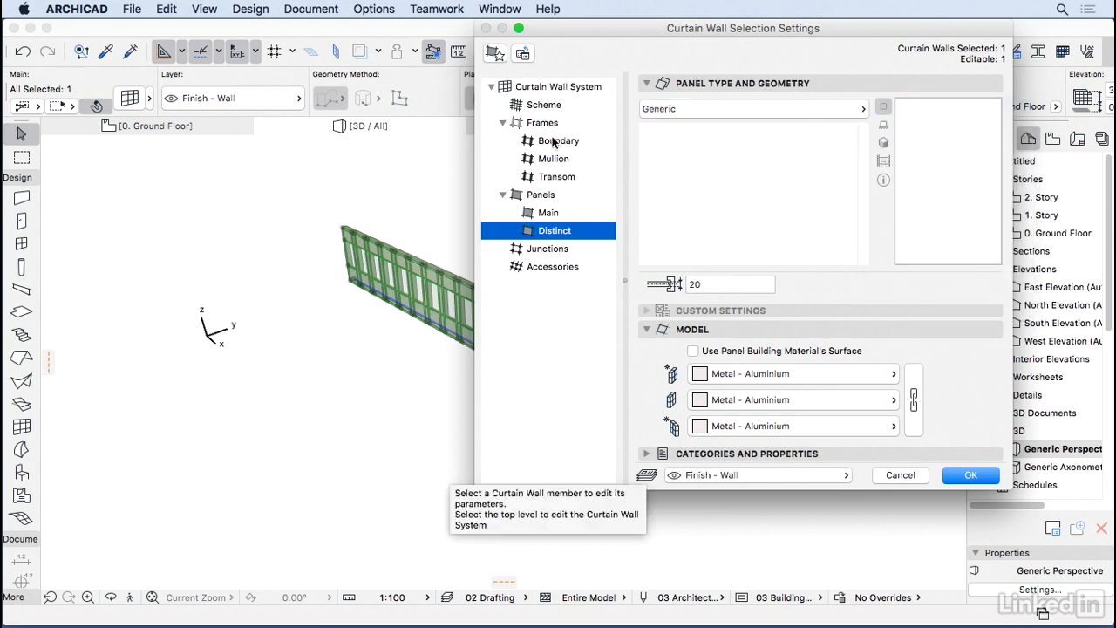
Step: Review Boundary and Transom frames, then make the Mullion Butt-glazed with d dimension 5
{"action": "left_click", "coordinate": [559, 139]}
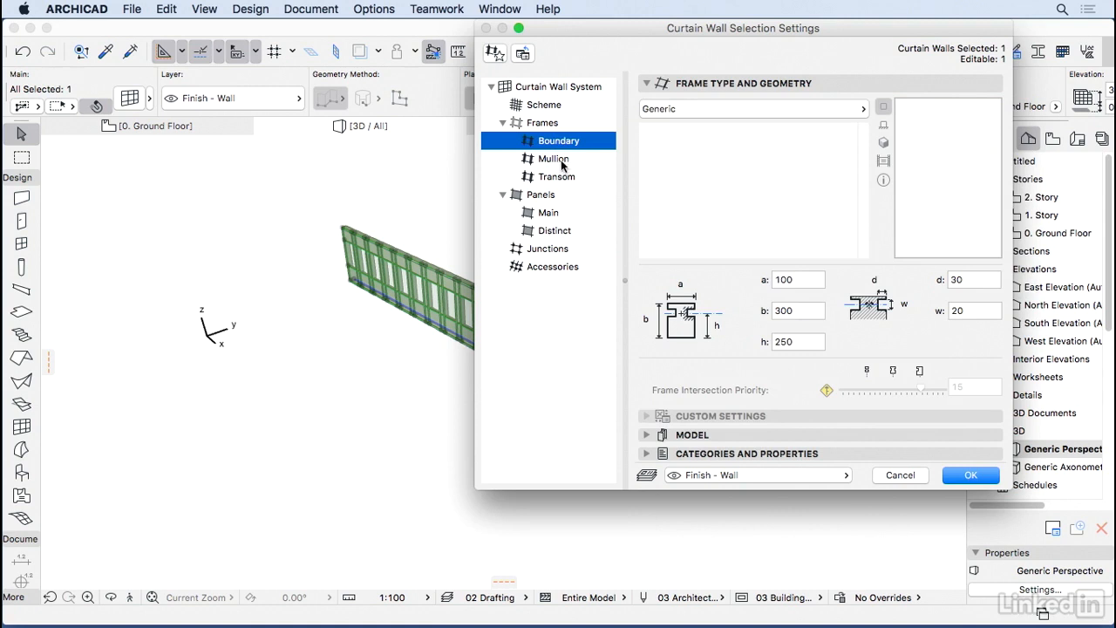
{"action": "mouse_move", "coordinate": [545, 176]}
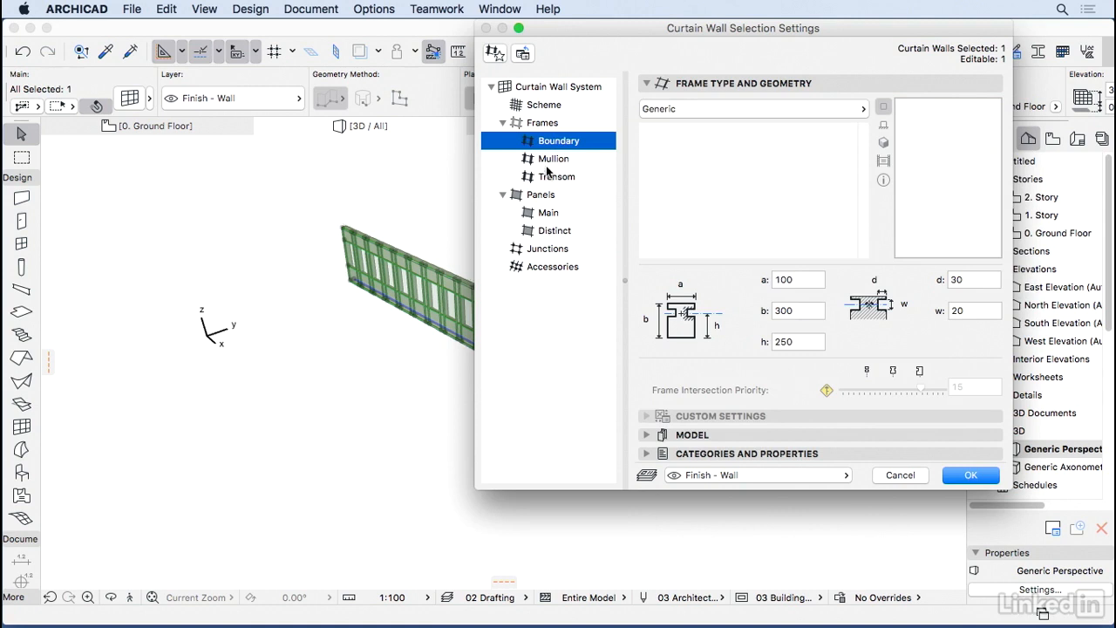
{"action": "left_click", "coordinate": [556, 176]}
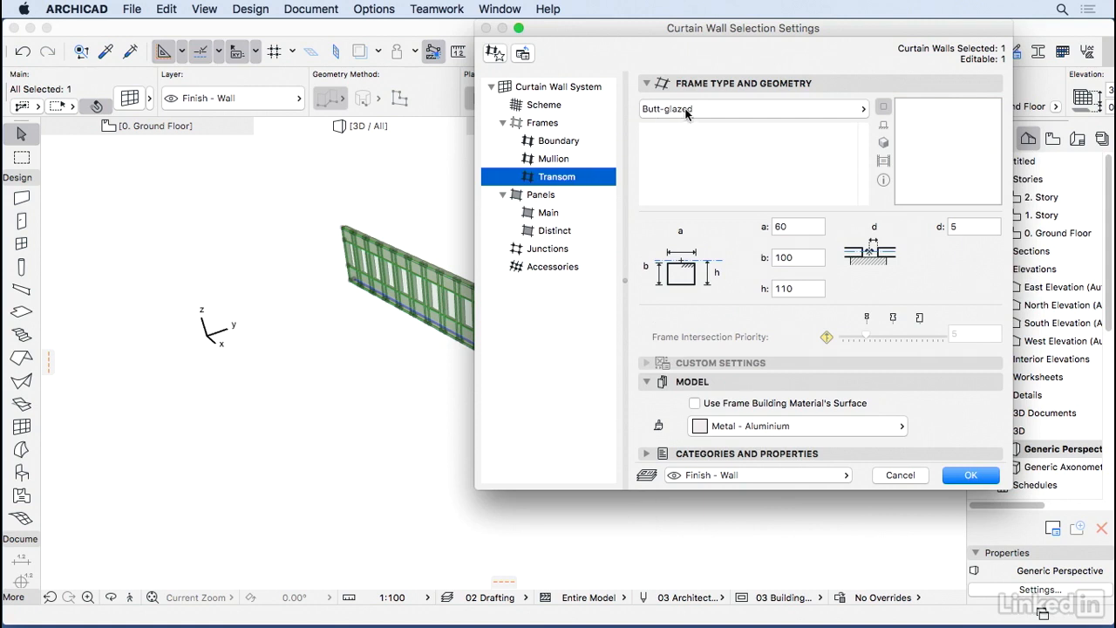
{"action": "mouse_move", "coordinate": [887, 251]}
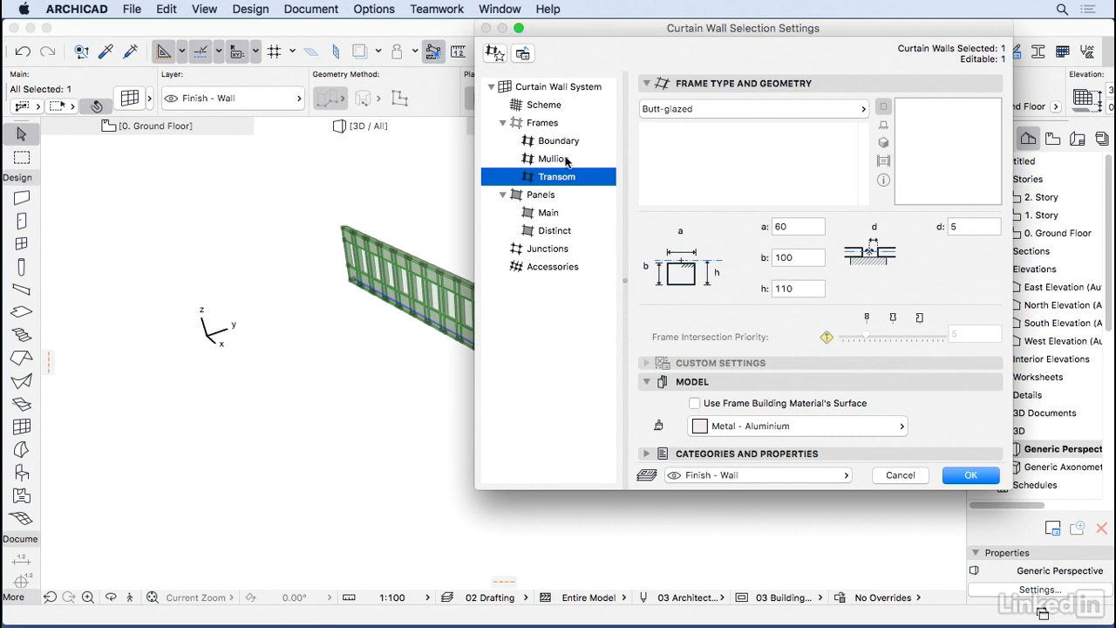
{"action": "left_click", "coordinate": [554, 158]}
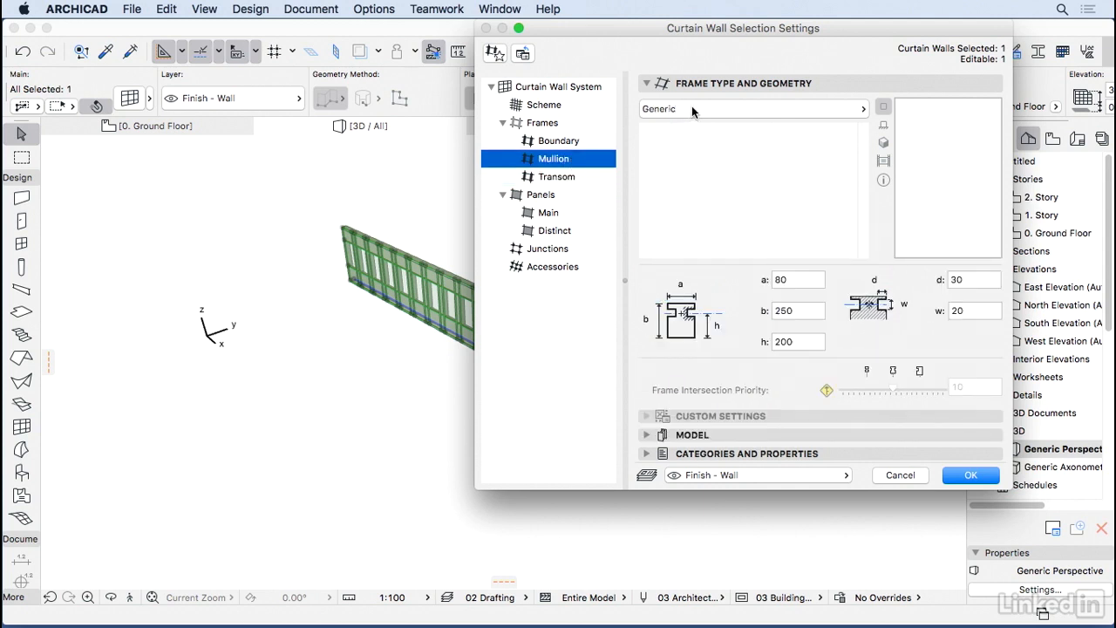
{"action": "left_click", "coordinate": [753, 109]}
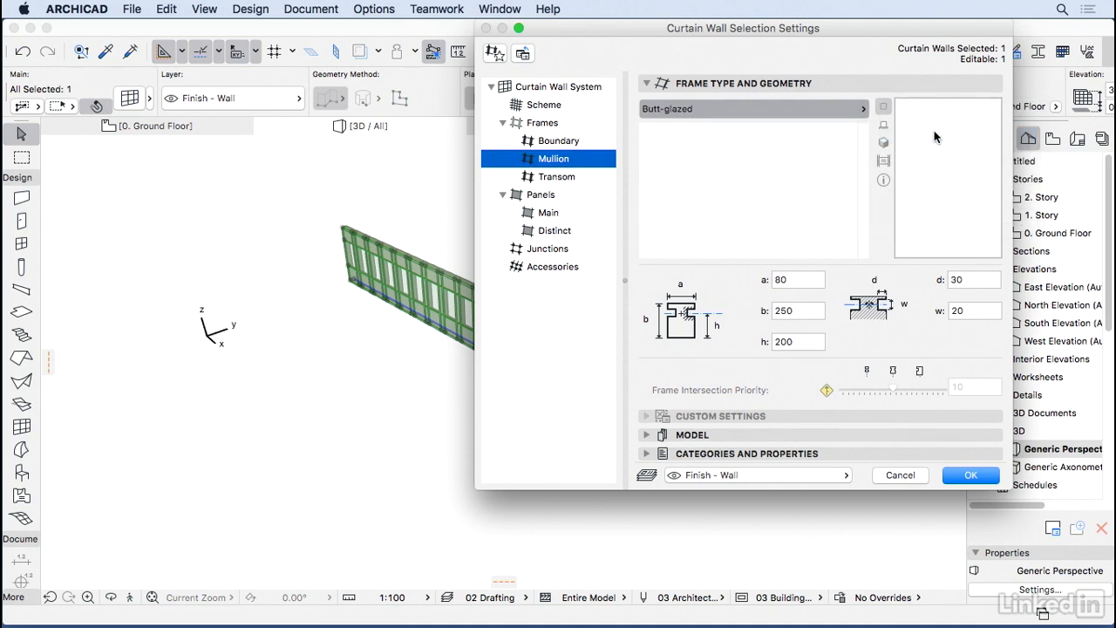
{"action": "left_click", "coordinate": [973, 279]}
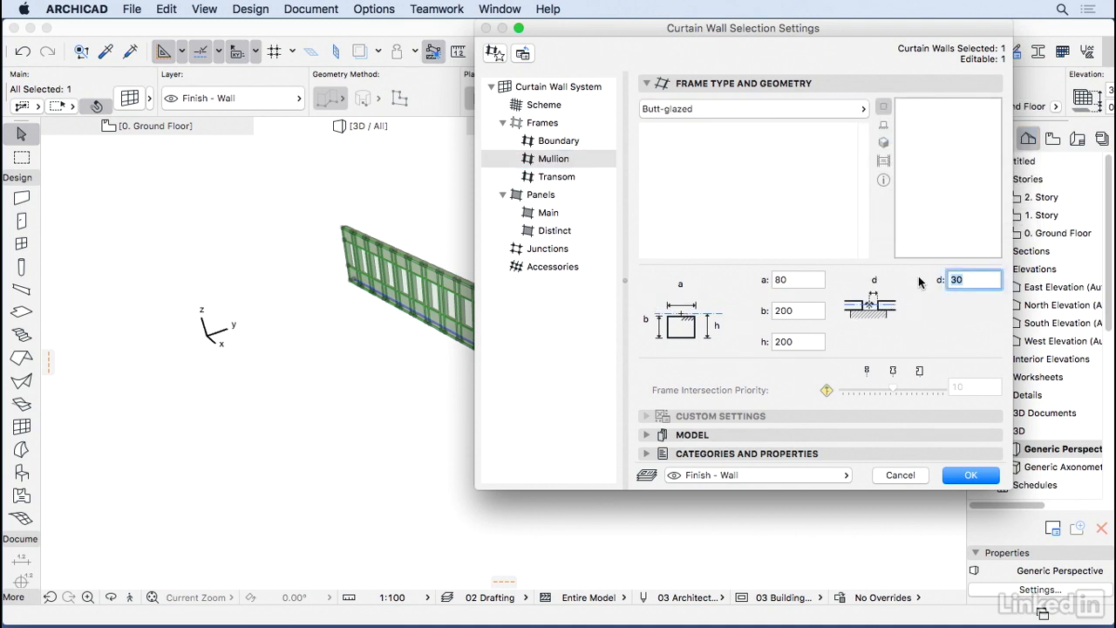
{"action": "type", "text": "5"}
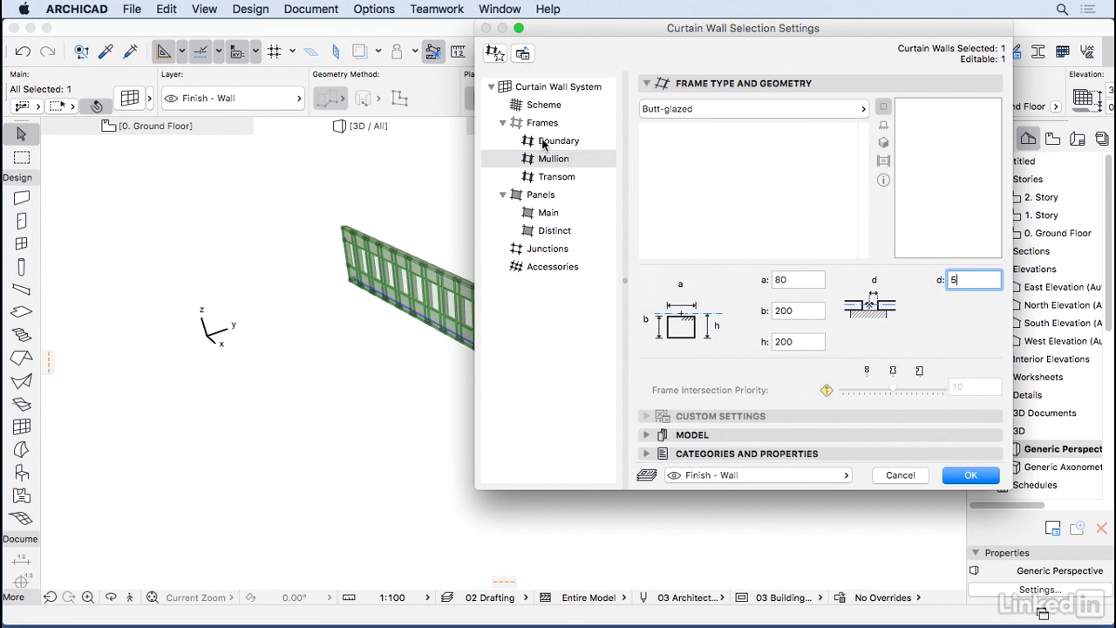
{"action": "left_click", "coordinate": [544, 105]}
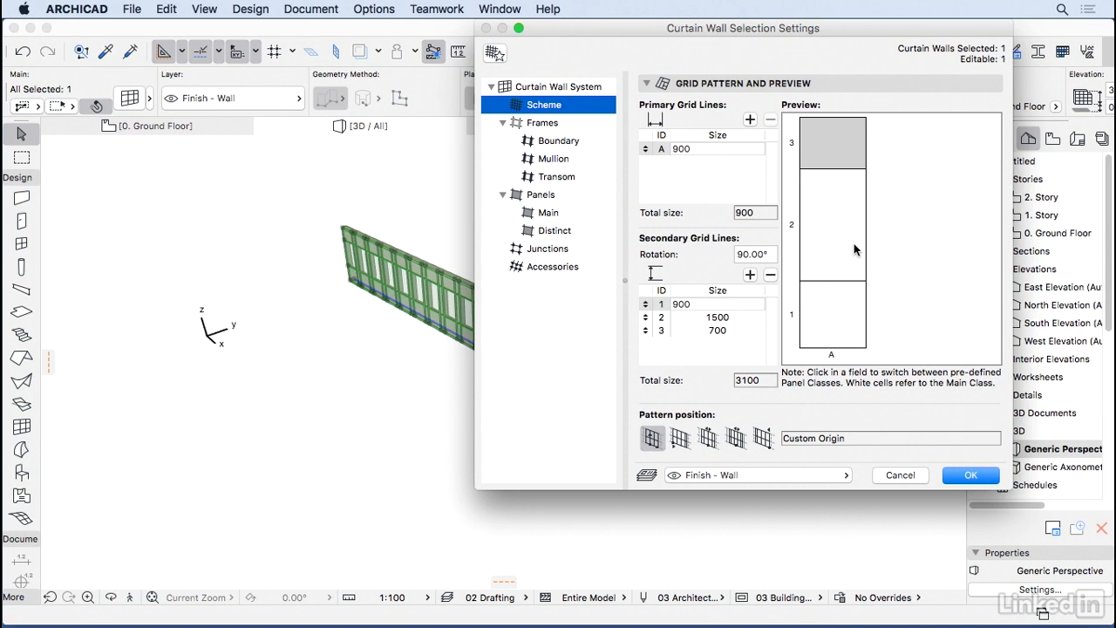
{"action": "mouse_move", "coordinate": [821, 146]}
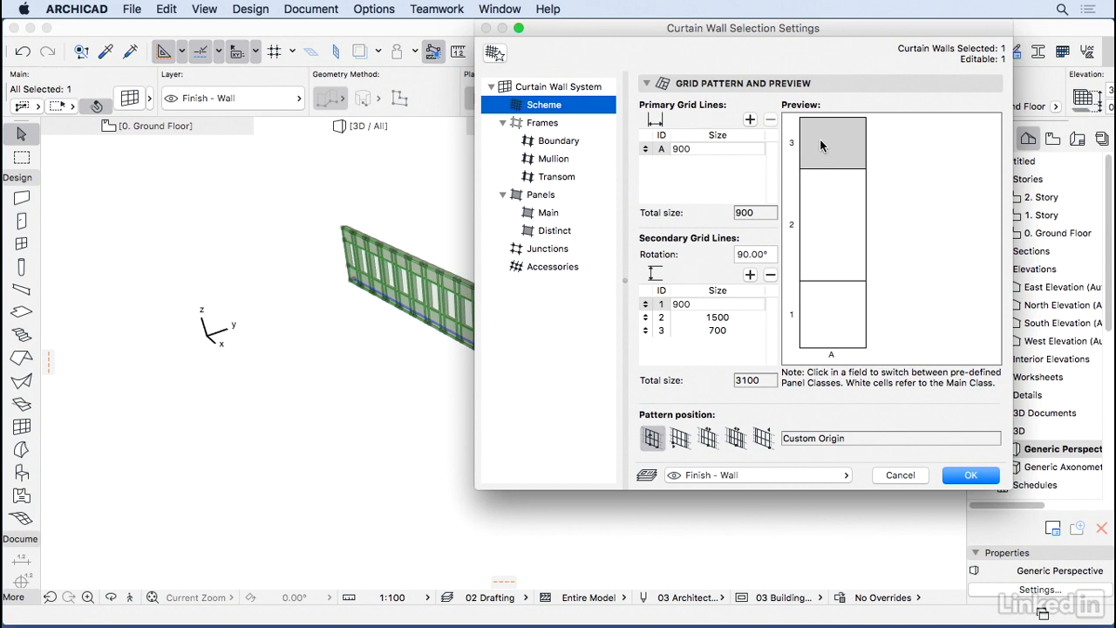
{"action": "mouse_move", "coordinate": [844, 155]}
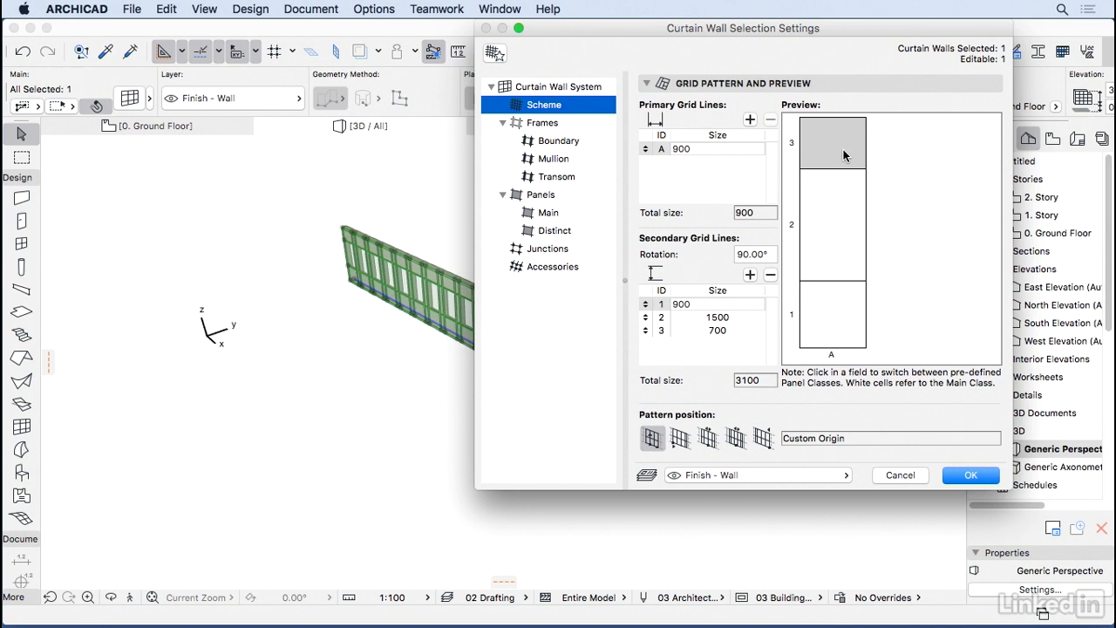
Step: Apply the curtain wall settings with OK, rebuilding it in the 3D view
{"action": "left_click", "coordinate": [969, 474]}
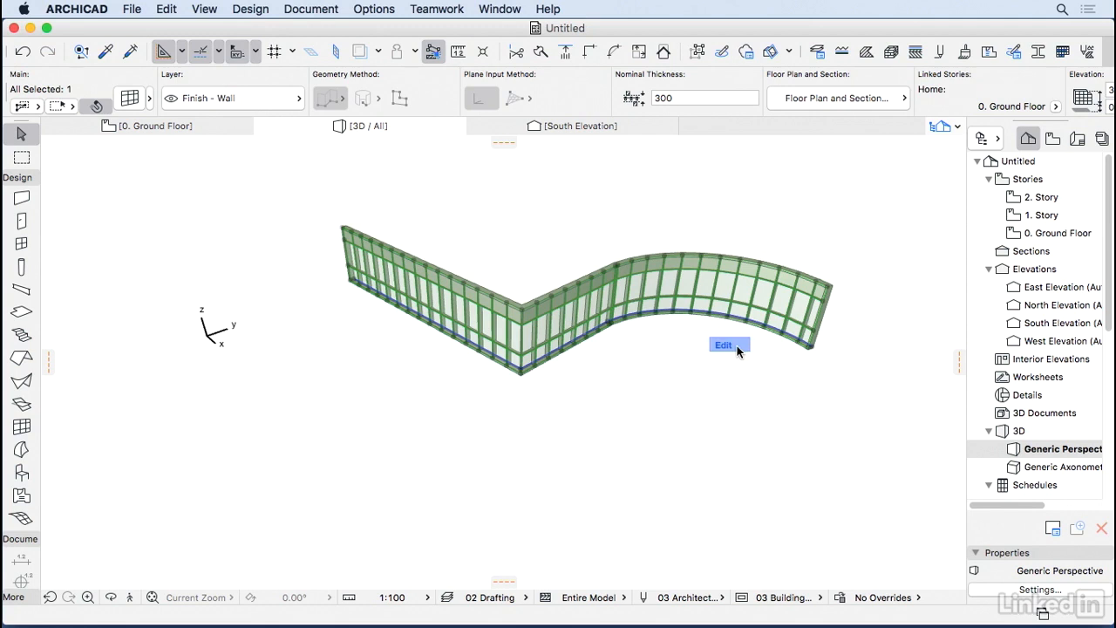
Step: Enter the curtain wall's 3D edit mode and hide Panel display to expose the scheme
{"action": "left_click", "coordinate": [724, 345]}
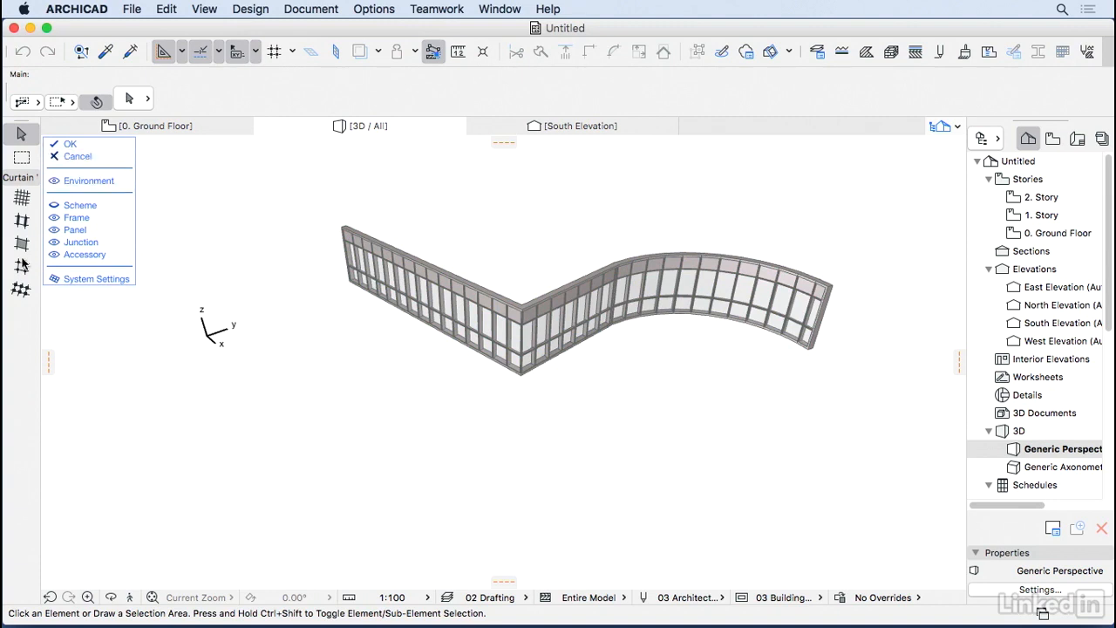
{"action": "mouse_move", "coordinate": [9, 315]}
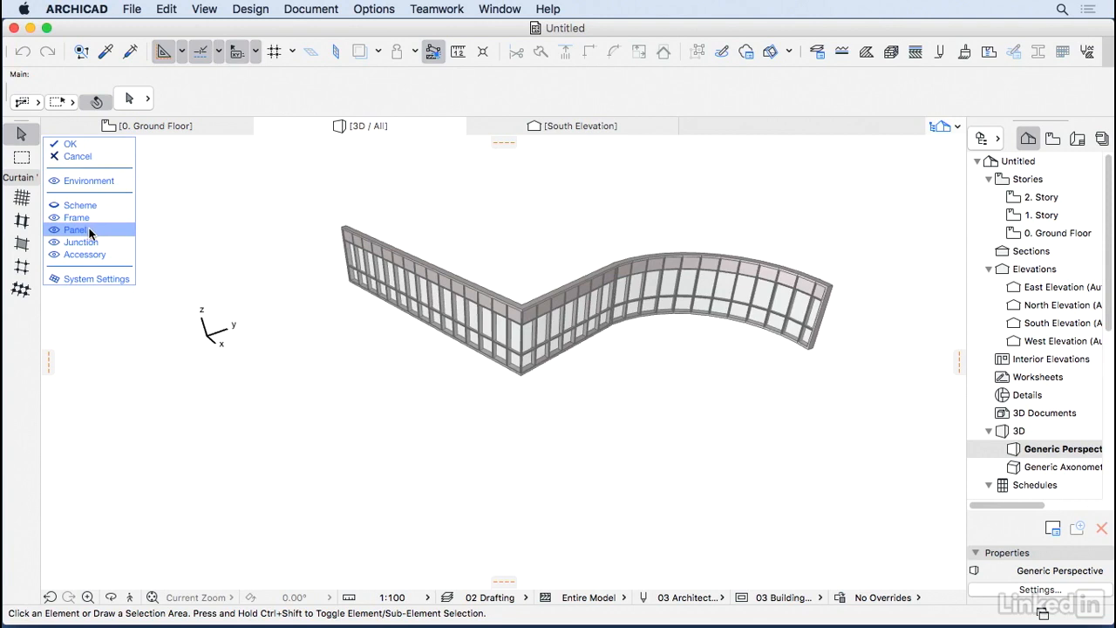
{"action": "mouse_move", "coordinate": [90, 237]}
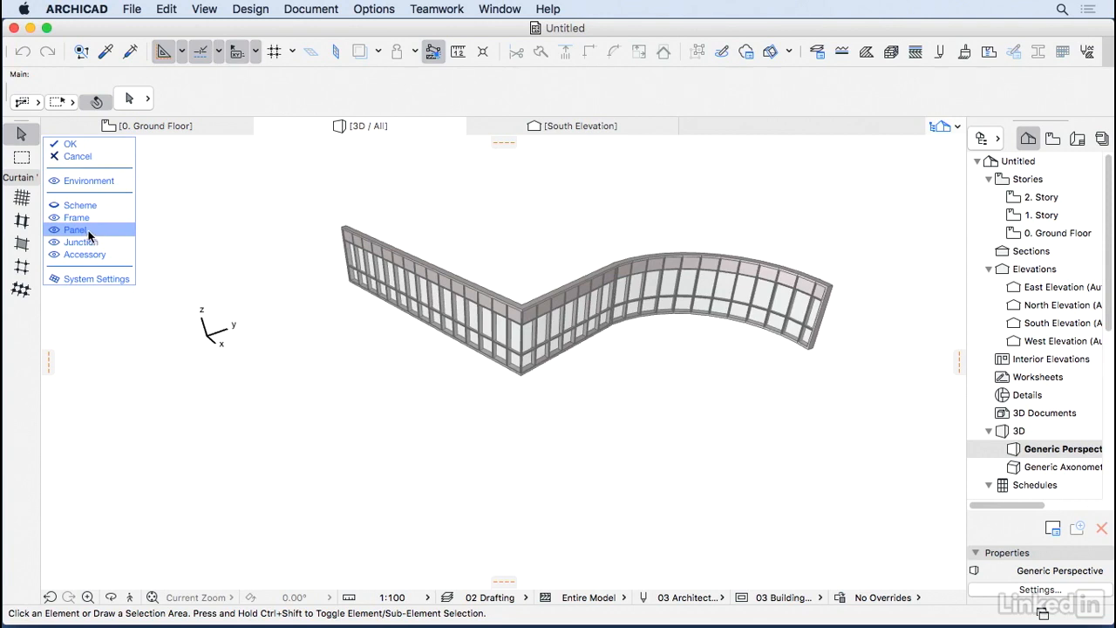
{"action": "left_click", "coordinate": [54, 230]}
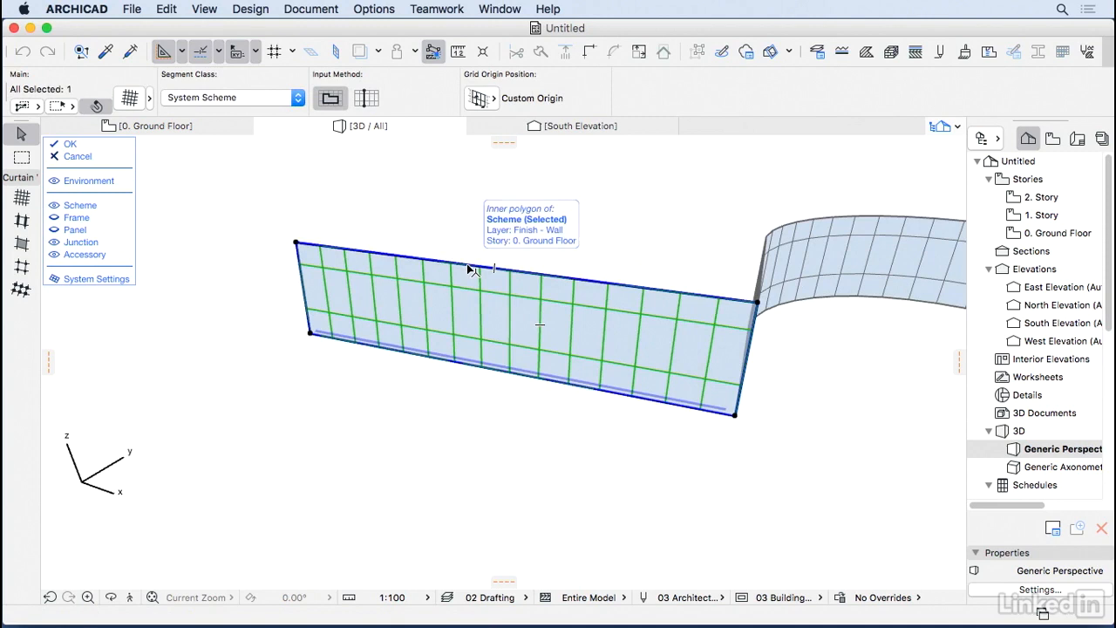
Step: Stretch the scheme surface's top edge upward to make the curved segment much taller
{"action": "left_click", "coordinate": [469, 265]}
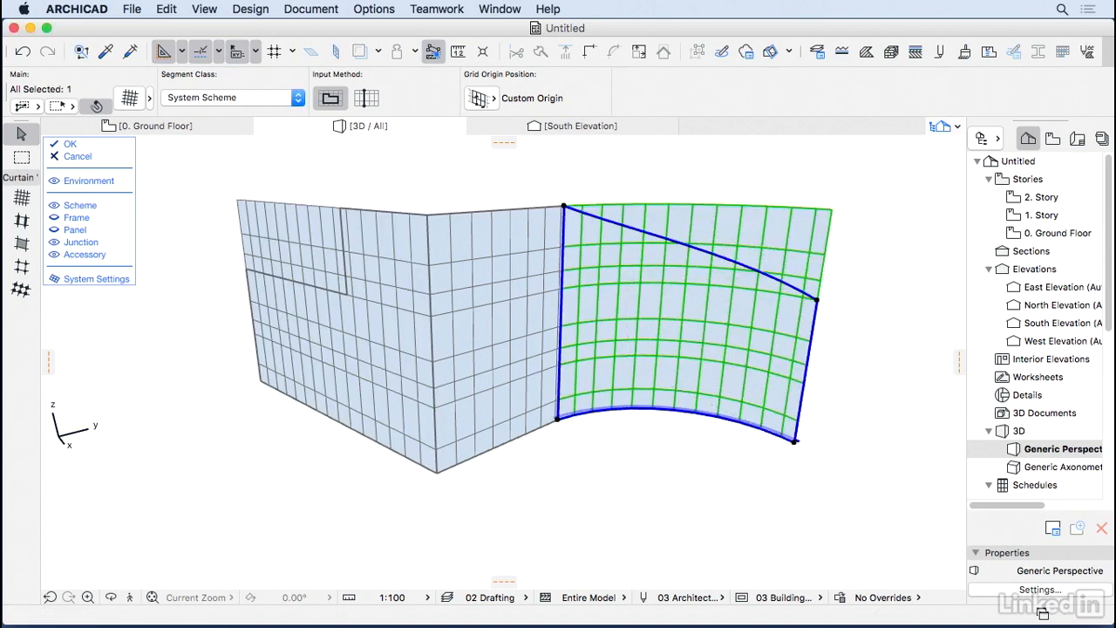
{"action": "left_click", "coordinate": [77, 216]}
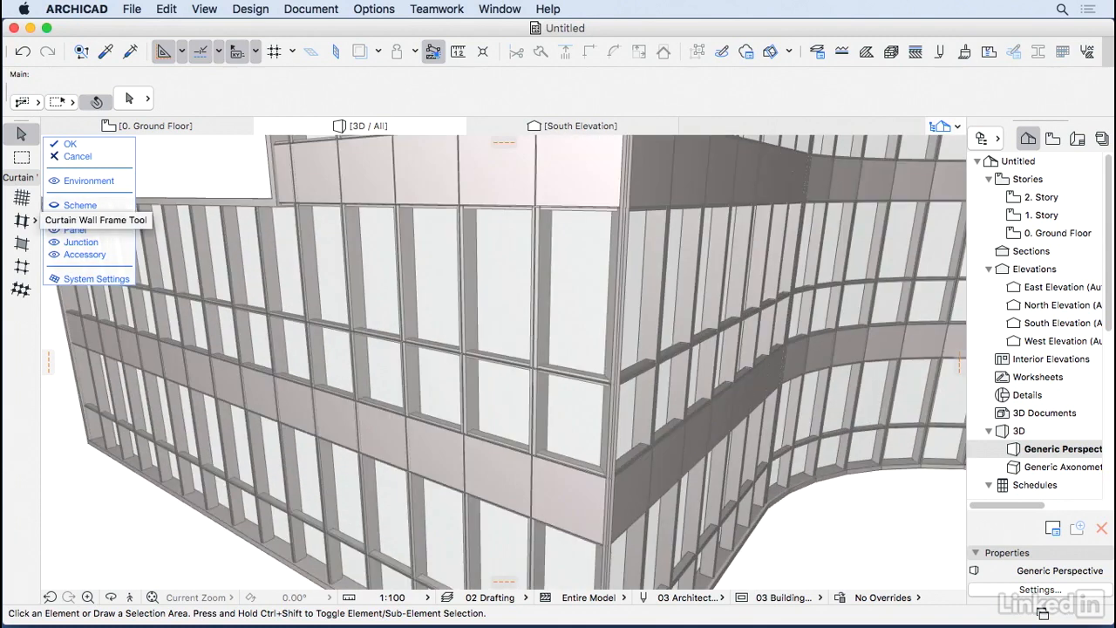
Step: Draw a horizontal frame across the panels with the Curtain Wall Frame tool and select a lower panel
{"action": "left_click", "coordinate": [77, 216]}
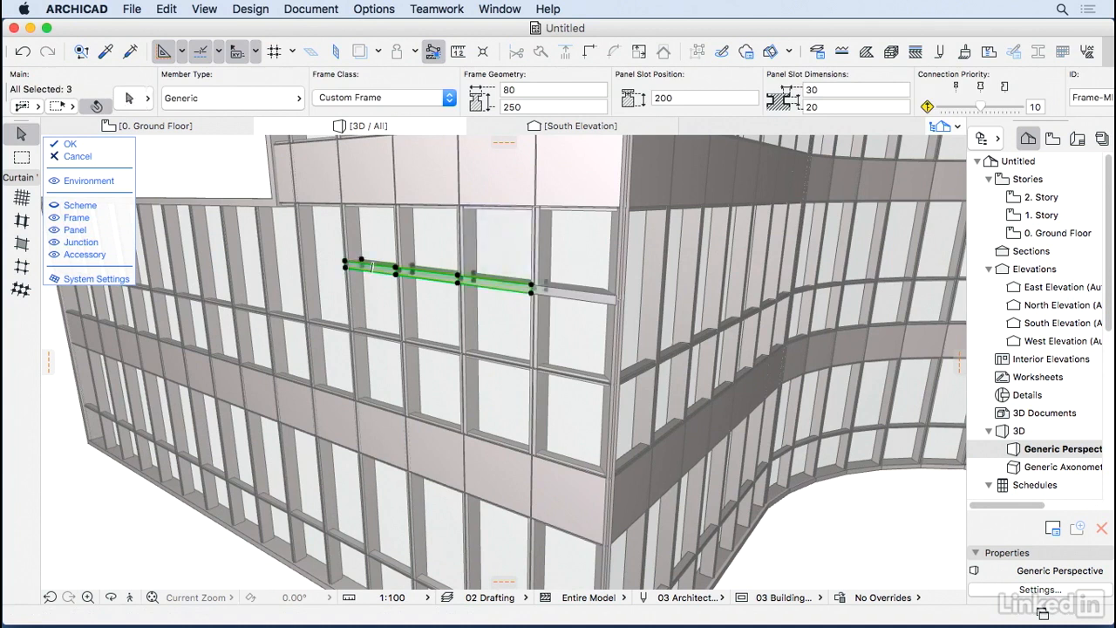
{"action": "left_click", "coordinate": [384, 98]}
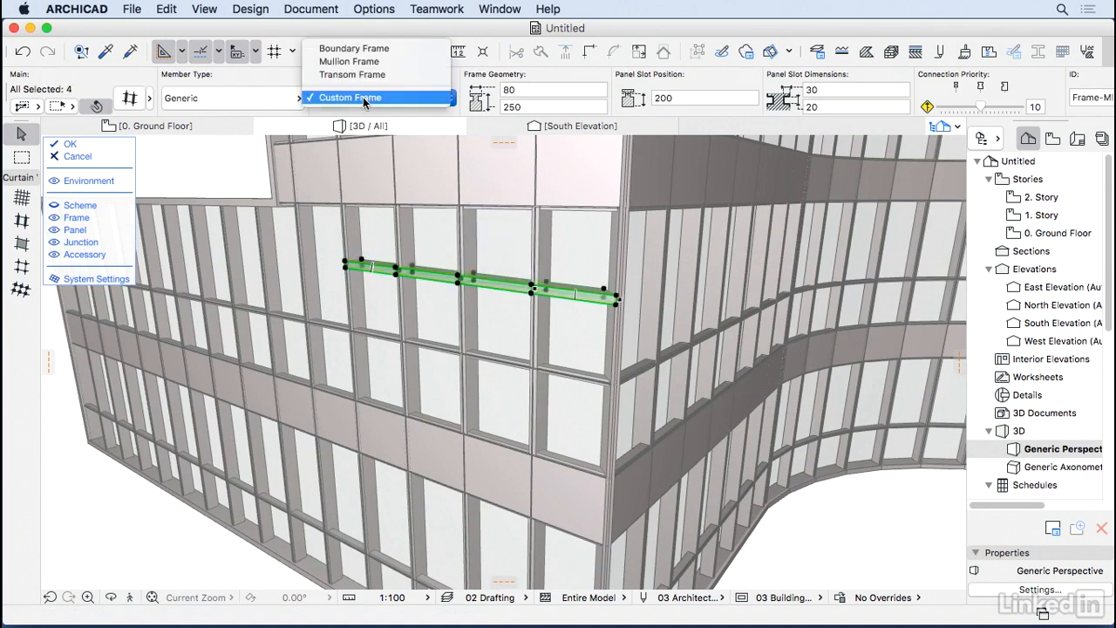
{"action": "mouse_move", "coordinate": [353, 73]}
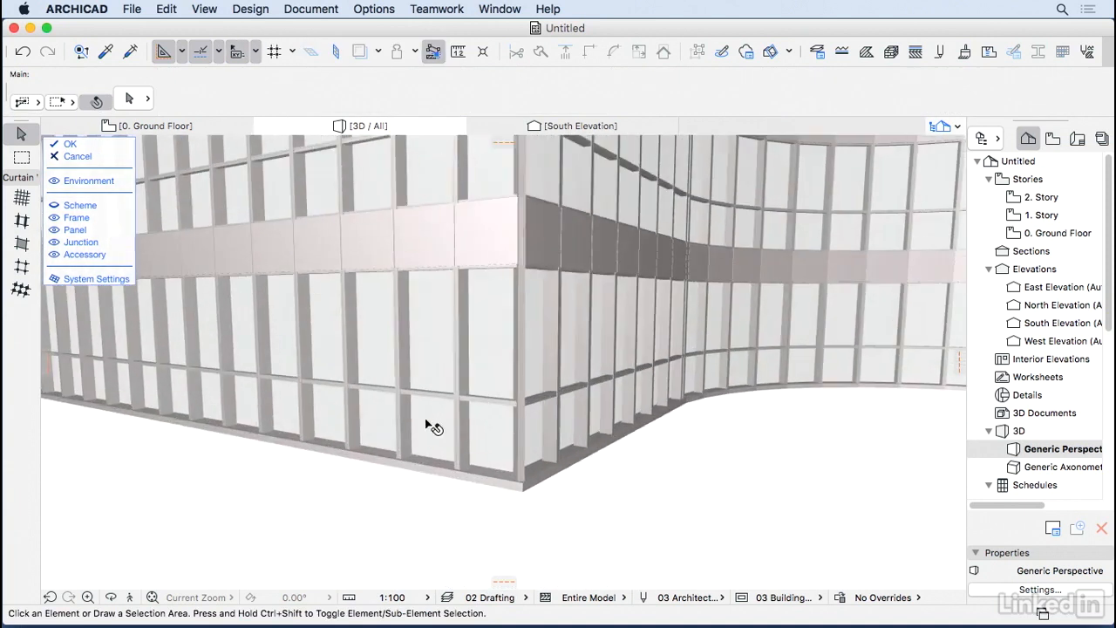
{"action": "left_click", "coordinate": [427, 383]}
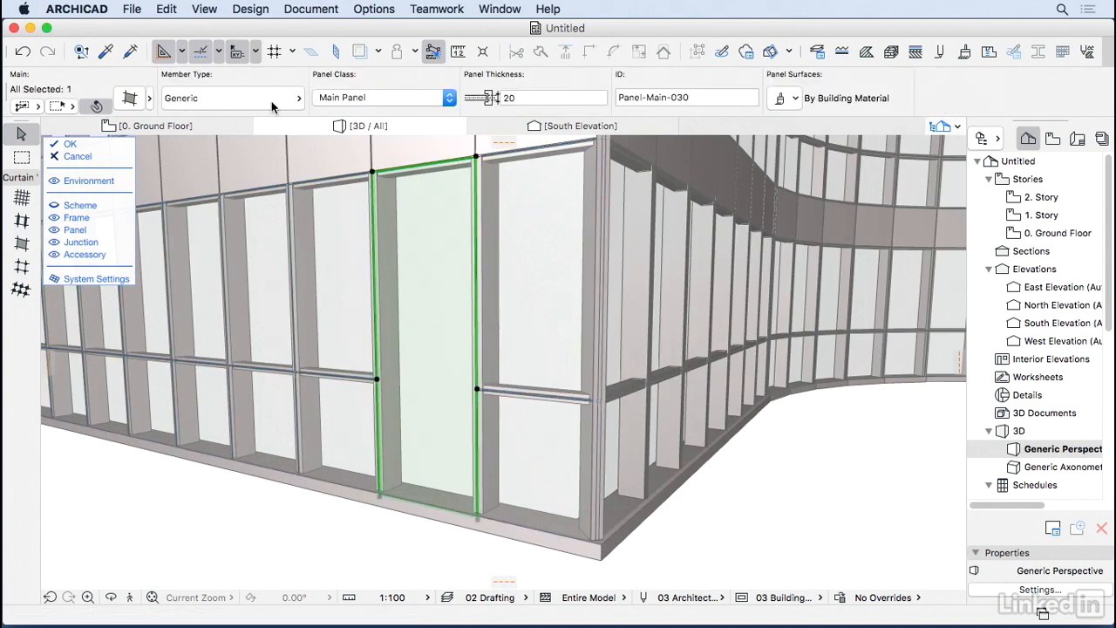
Step: Set the selected lower panel's Member Type to CW Door 20 and confirm its door settings
{"action": "left_click", "coordinate": [384, 98]}
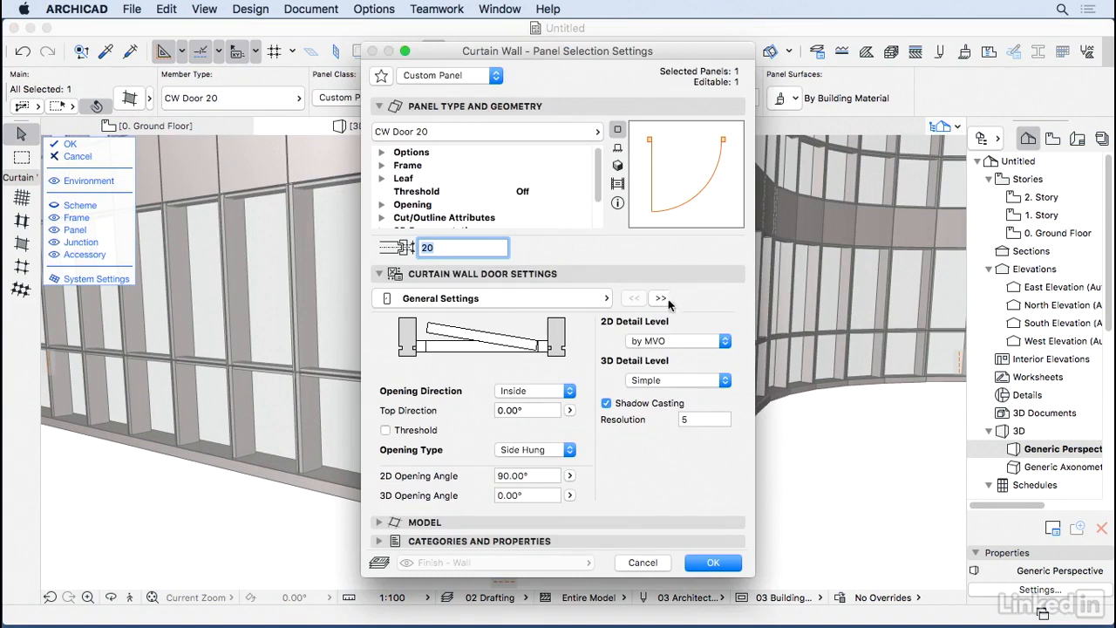
{"action": "left_click", "coordinate": [659, 296]}
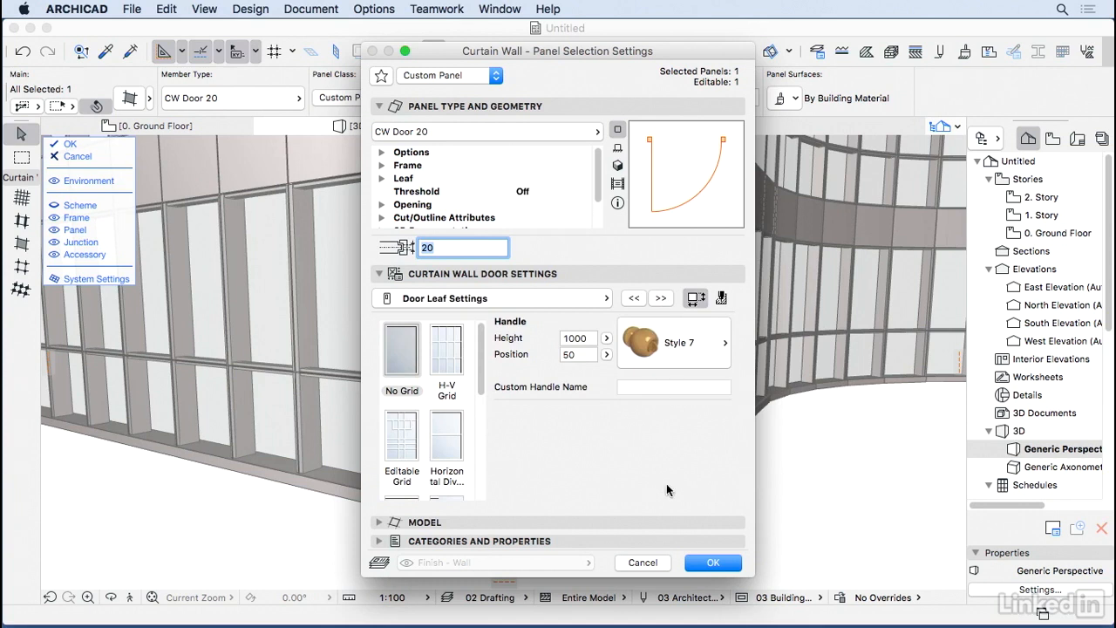
{"action": "left_click", "coordinate": [712, 562]}
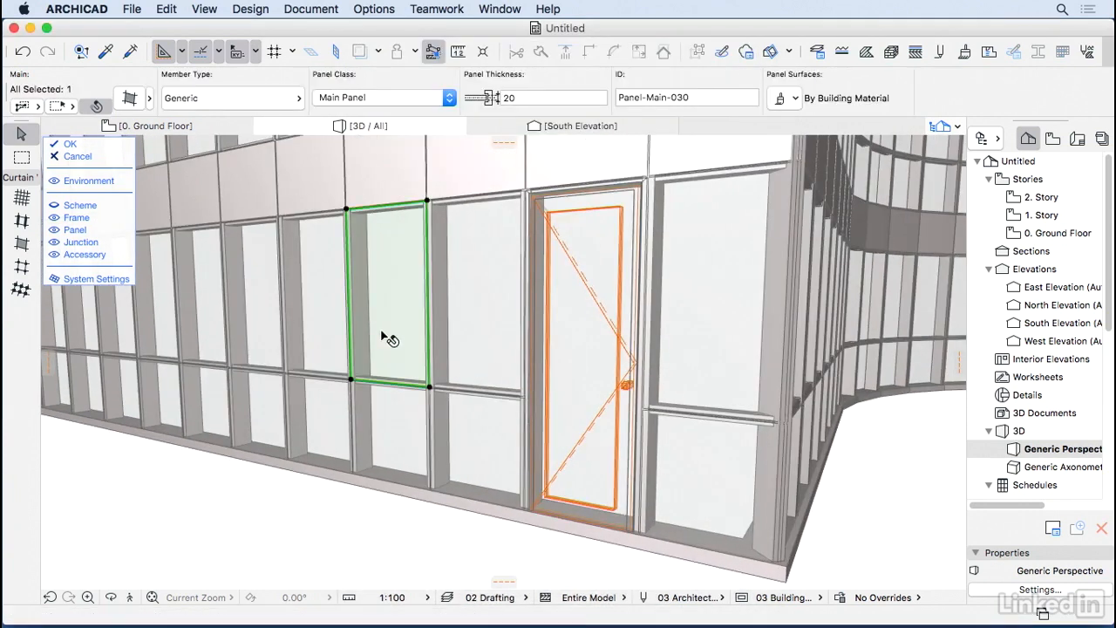
Step: Make the panel beside the door a CW Window 20 with Top Hung opening type
{"action": "left_click", "coordinate": [384, 97]}
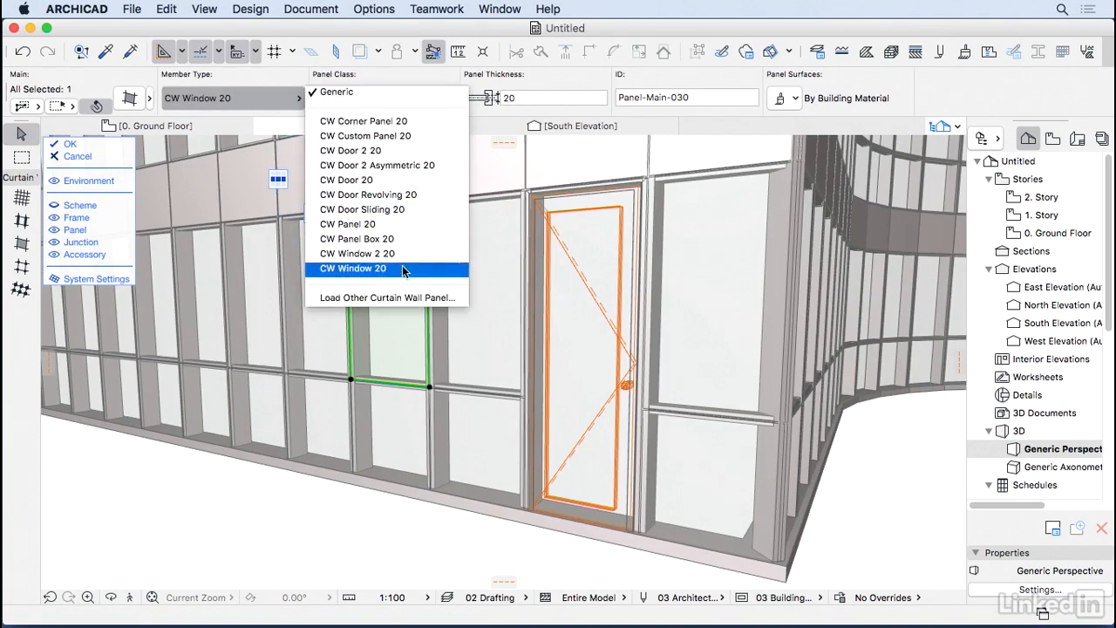
{"action": "left_click", "coordinate": [352, 268]}
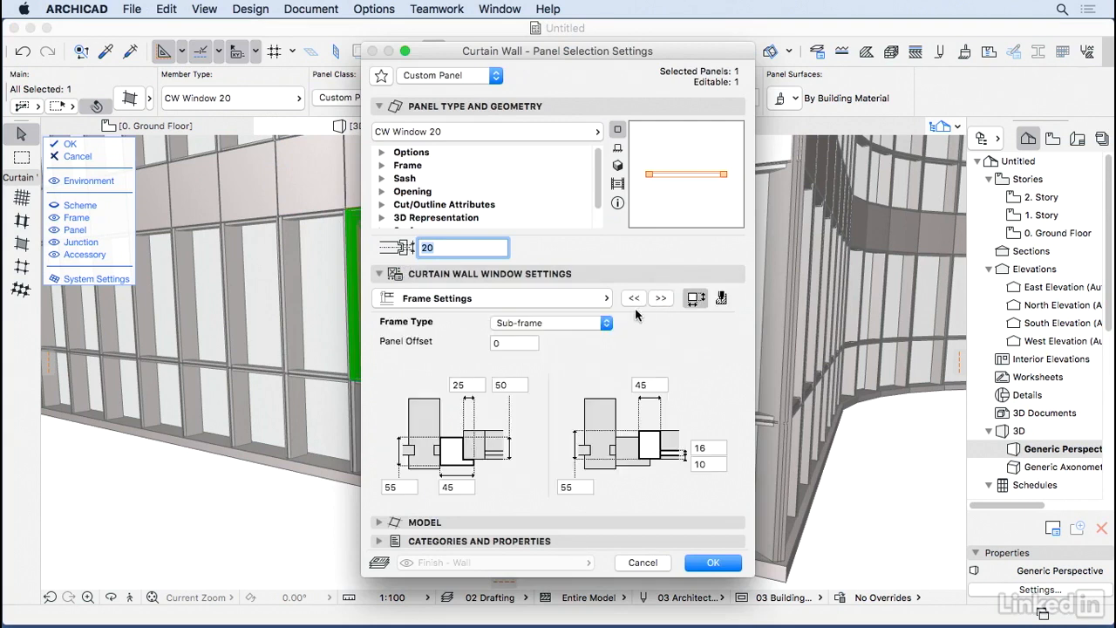
{"action": "left_click", "coordinate": [633, 296]}
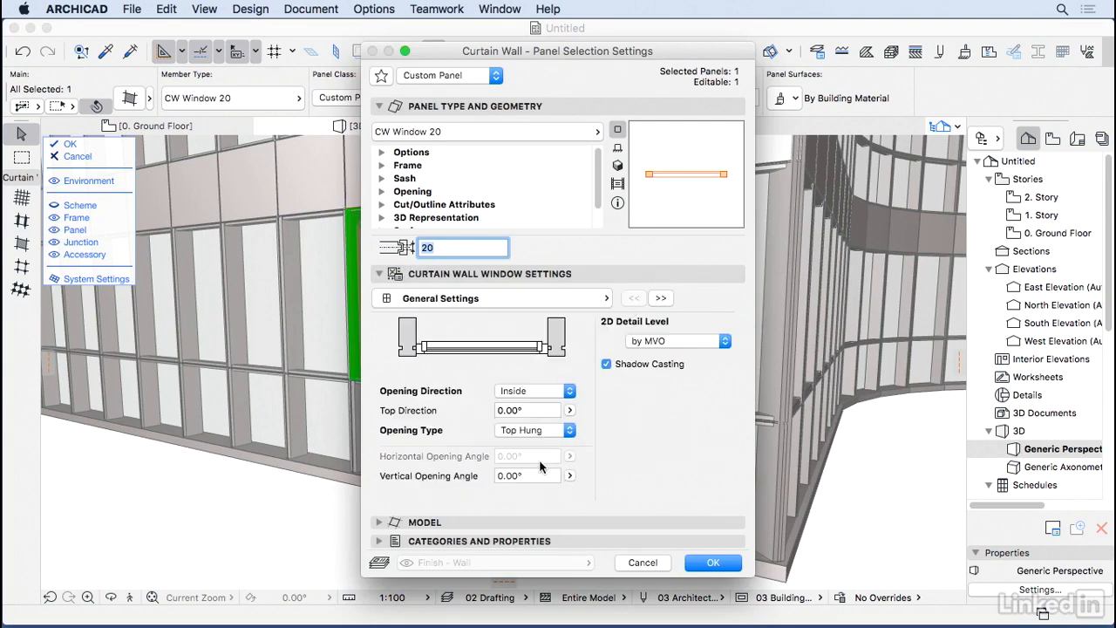
{"action": "left_click", "coordinate": [711, 562]}
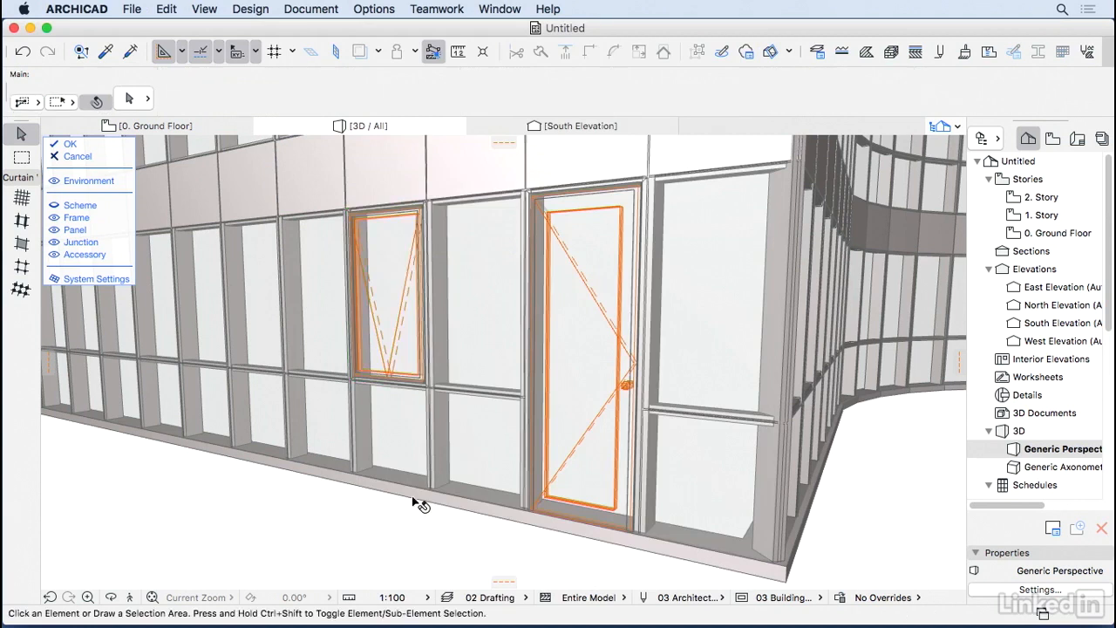